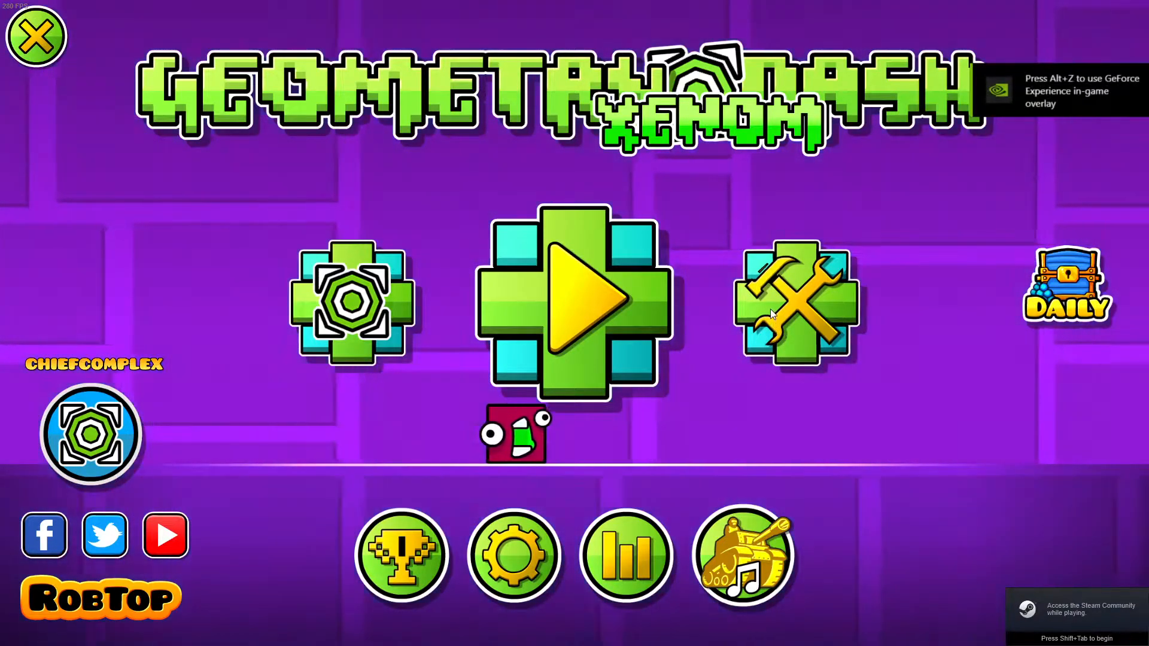
Get the MAN MAN level from My Online Levels and view its details
click(575, 304)
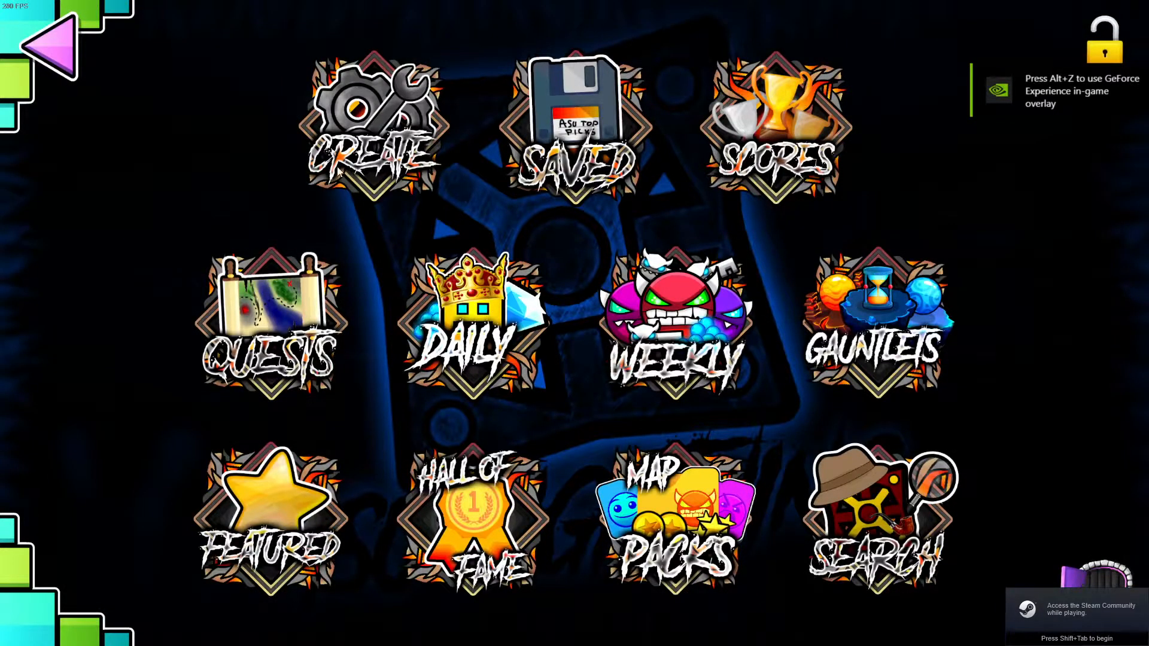
mouse_move(286, 170)
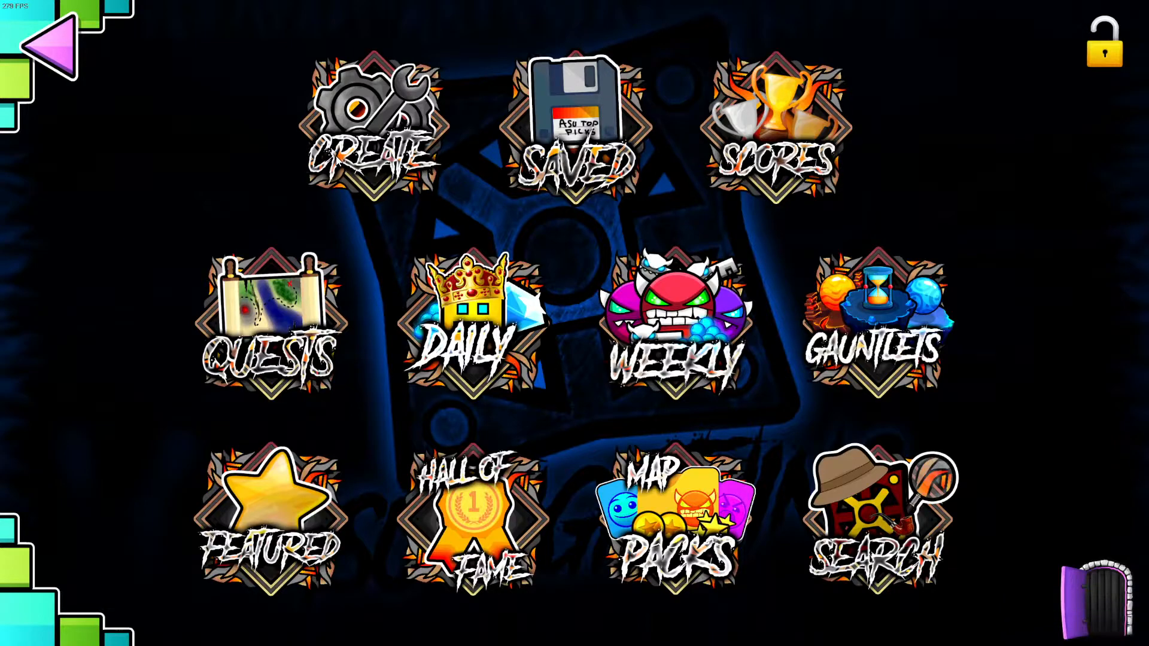
click(371, 124)
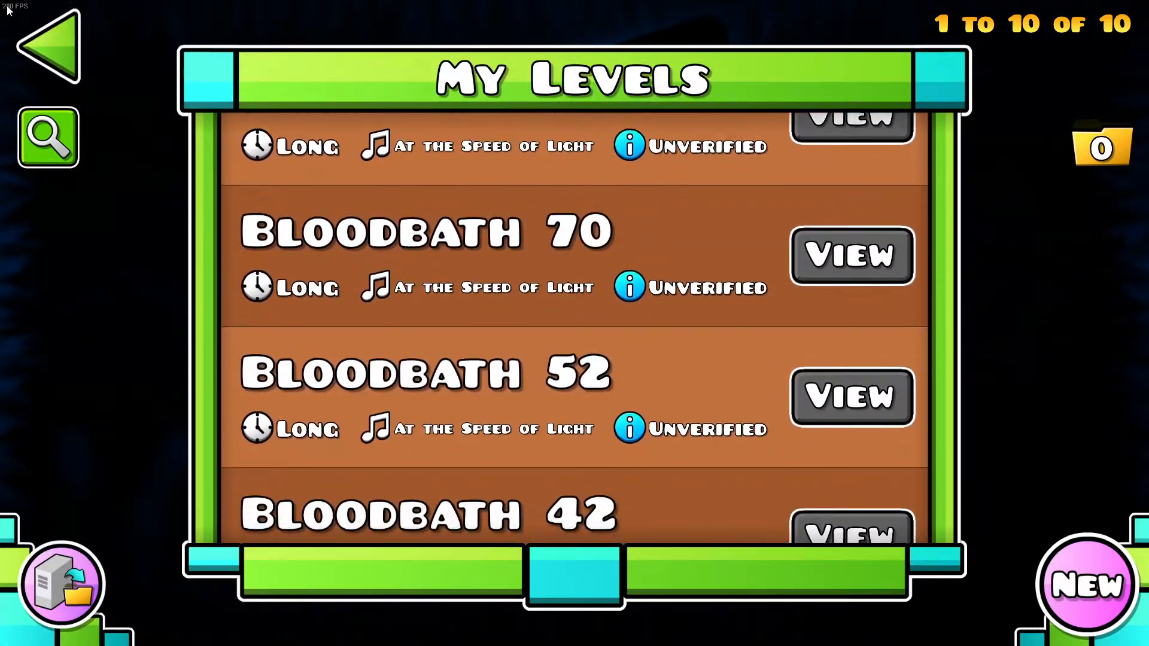
click(48, 44)
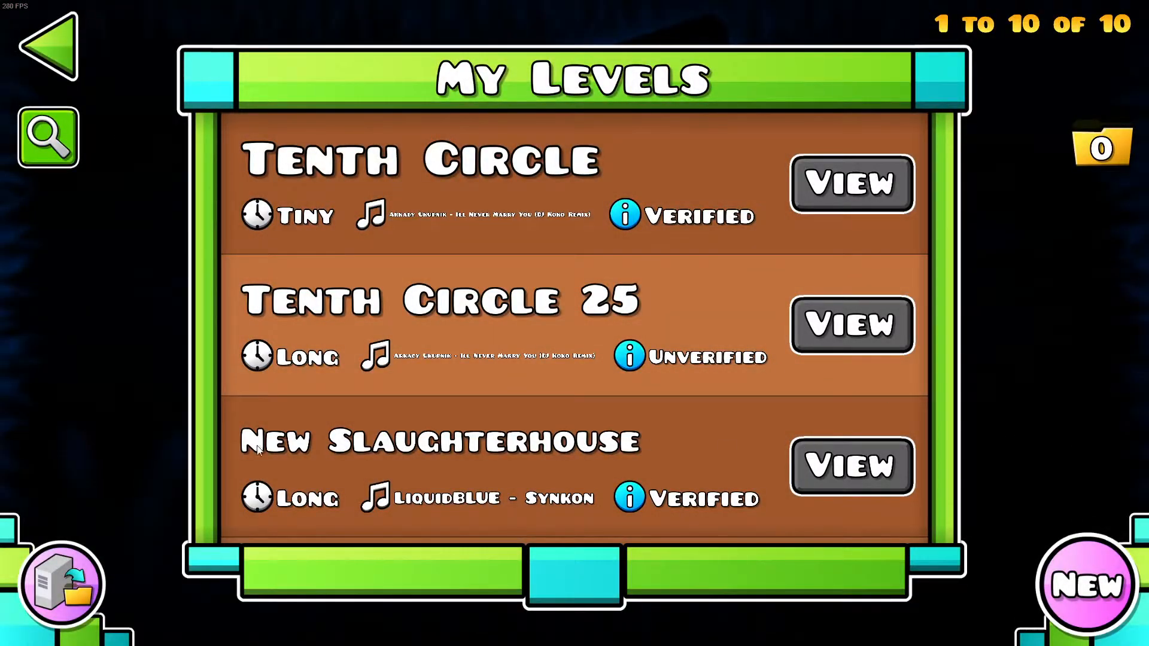
click(62, 582)
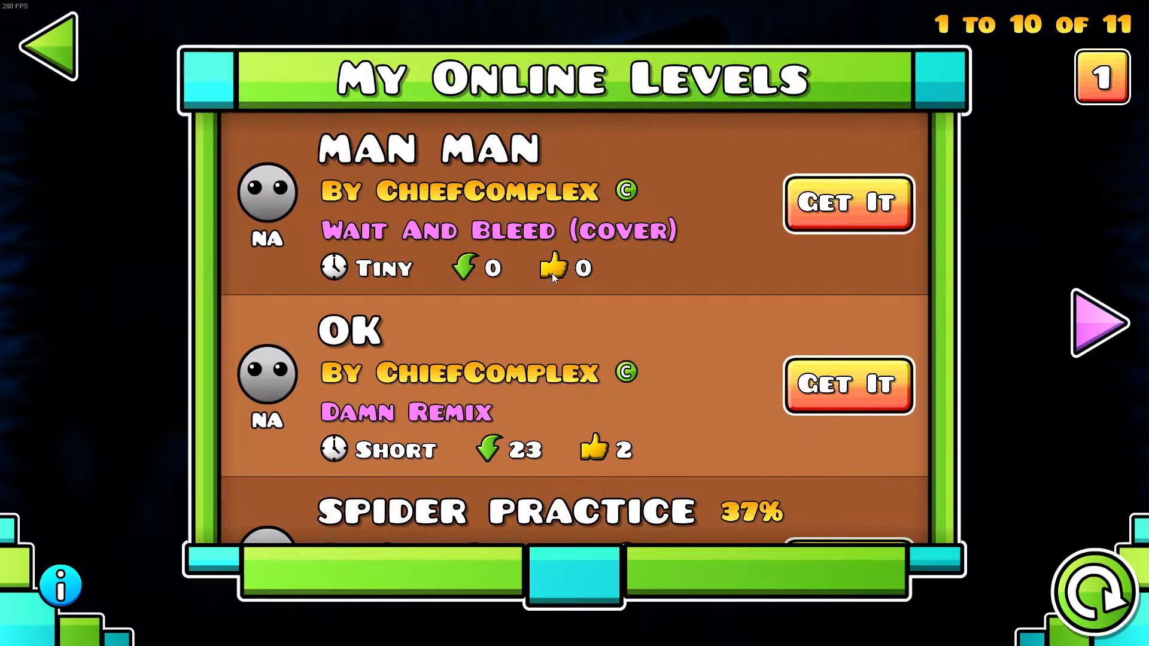
click(848, 204)
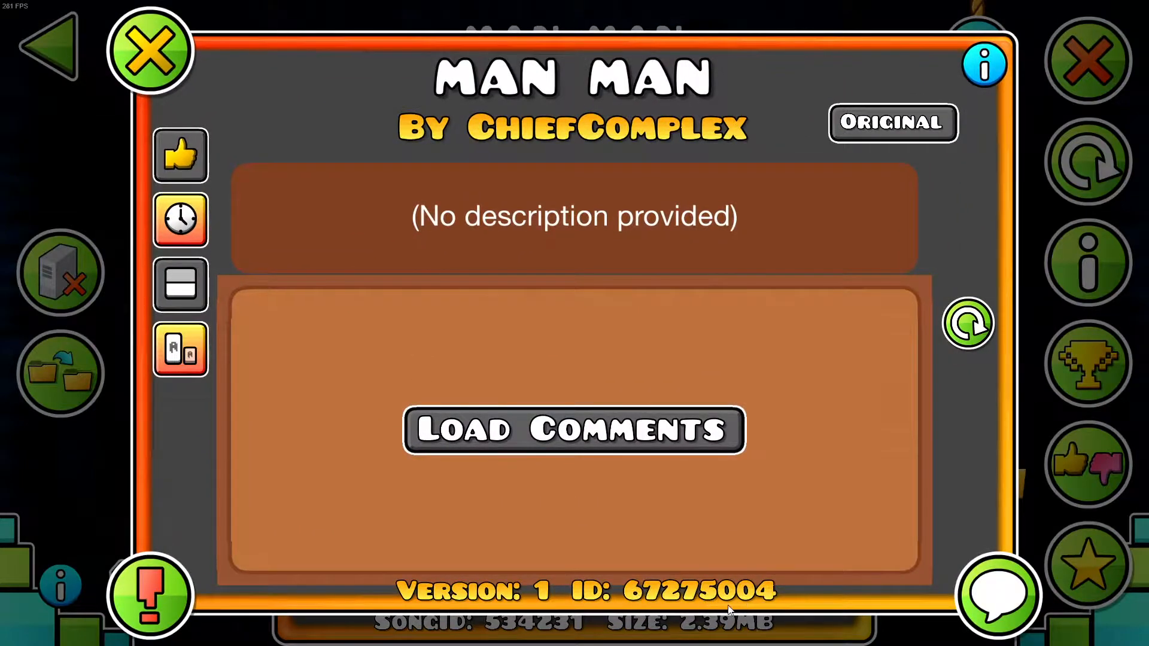
mouse_move(642, 581)
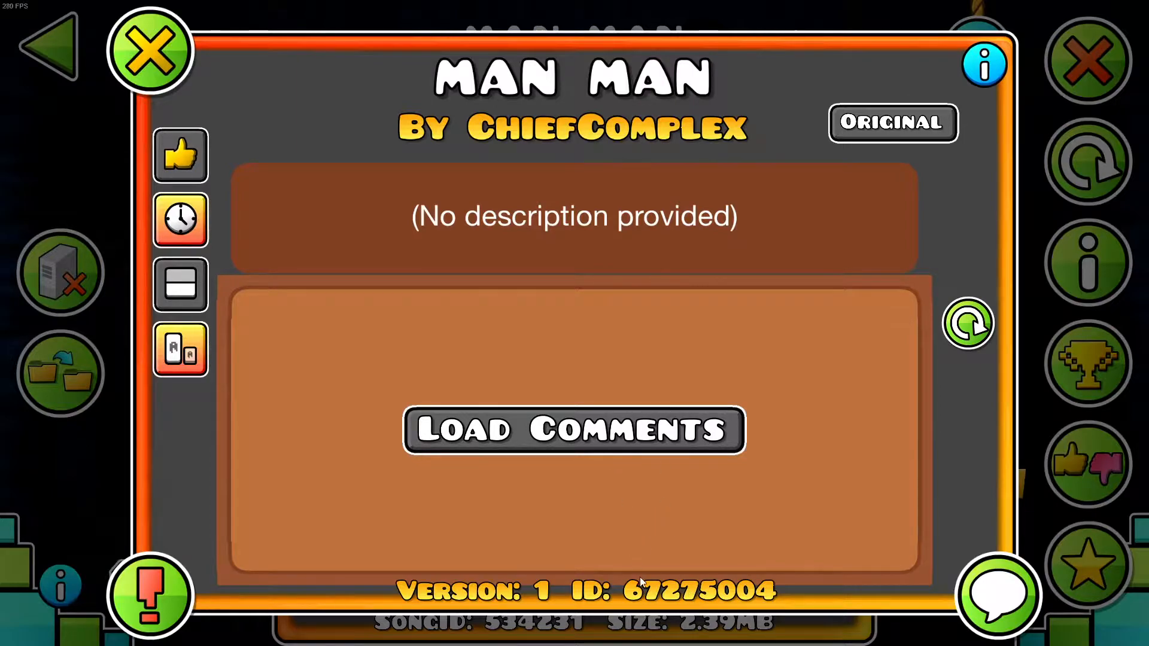
mouse_move(638, 146)
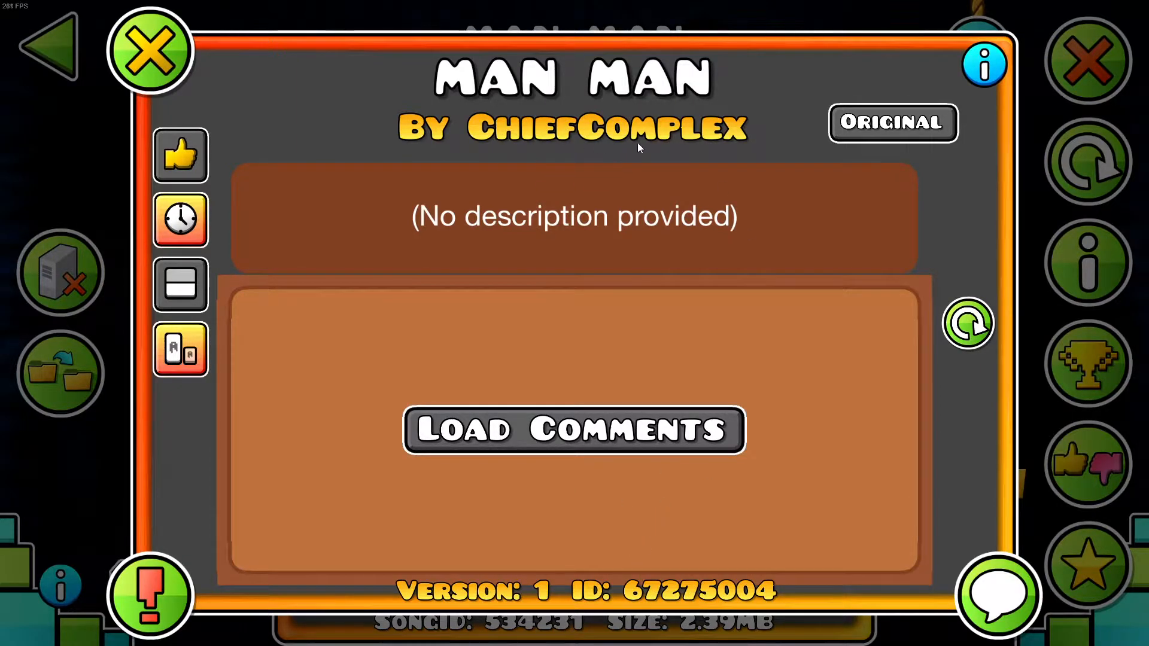
mouse_move(649, 599)
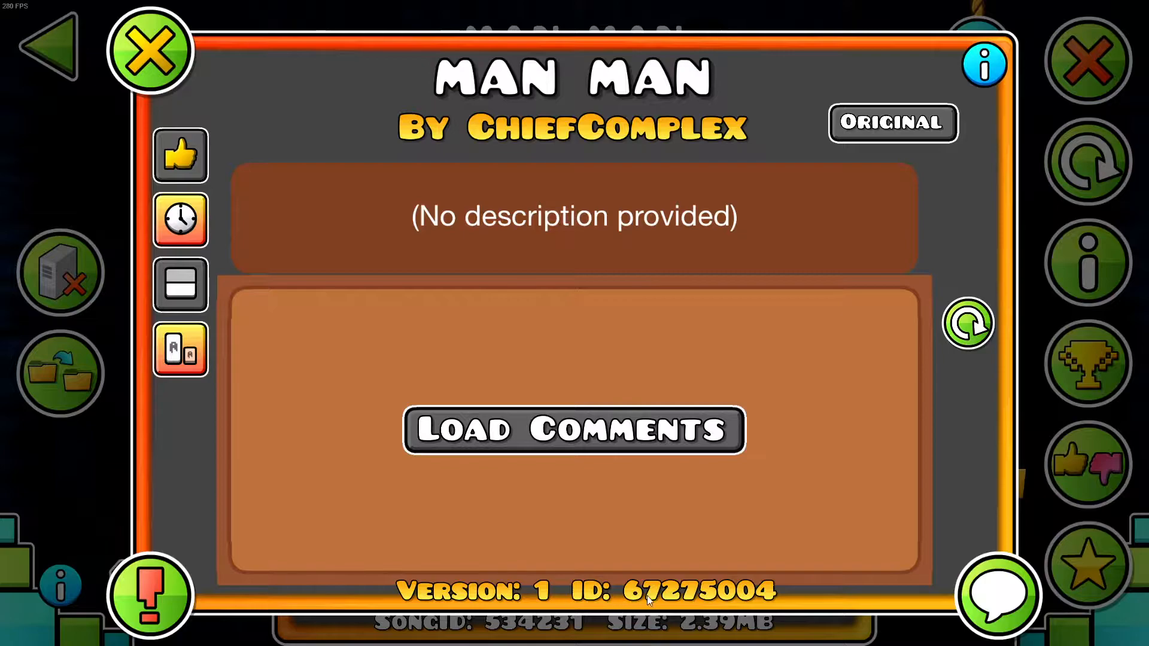
mouse_move(698, 514)
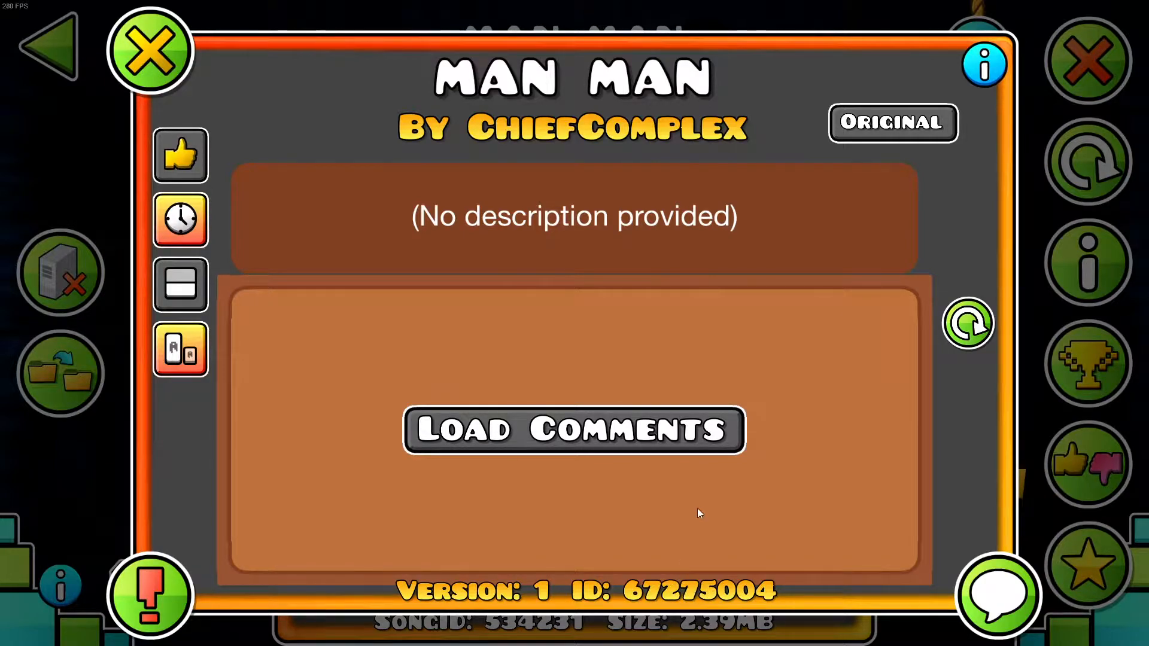
Play MAN MAN briefly so its page records 2% Normal Mode progress
click(150, 50)
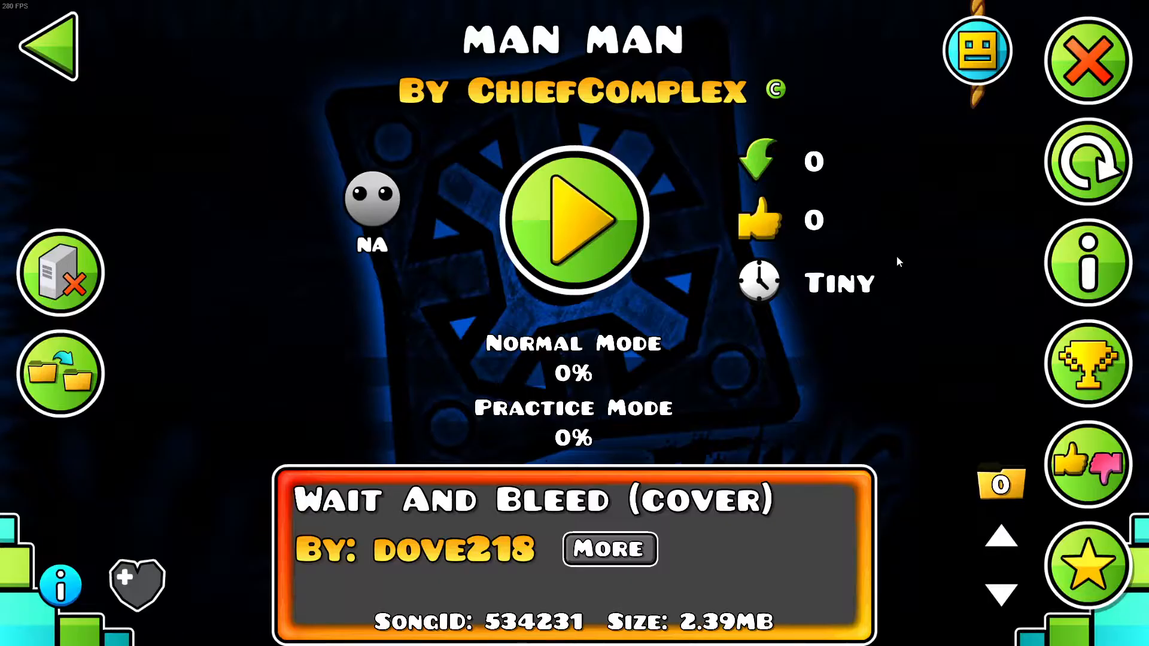
mouse_move(884, 338)
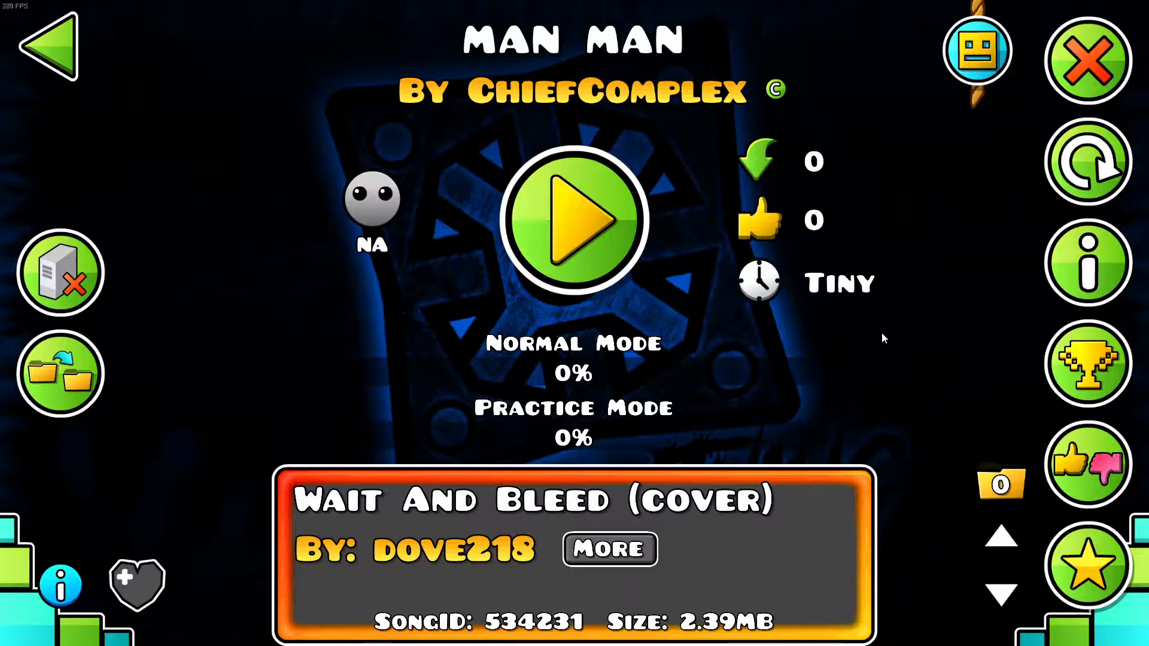
mouse_move(743, 338)
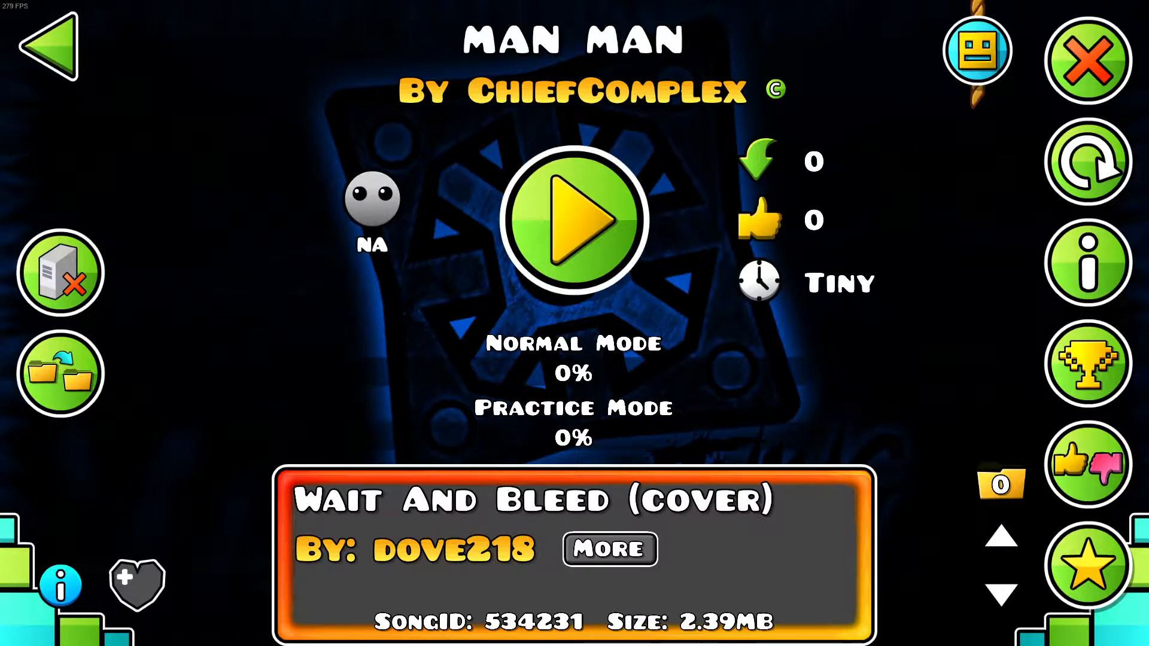
click(573, 221)
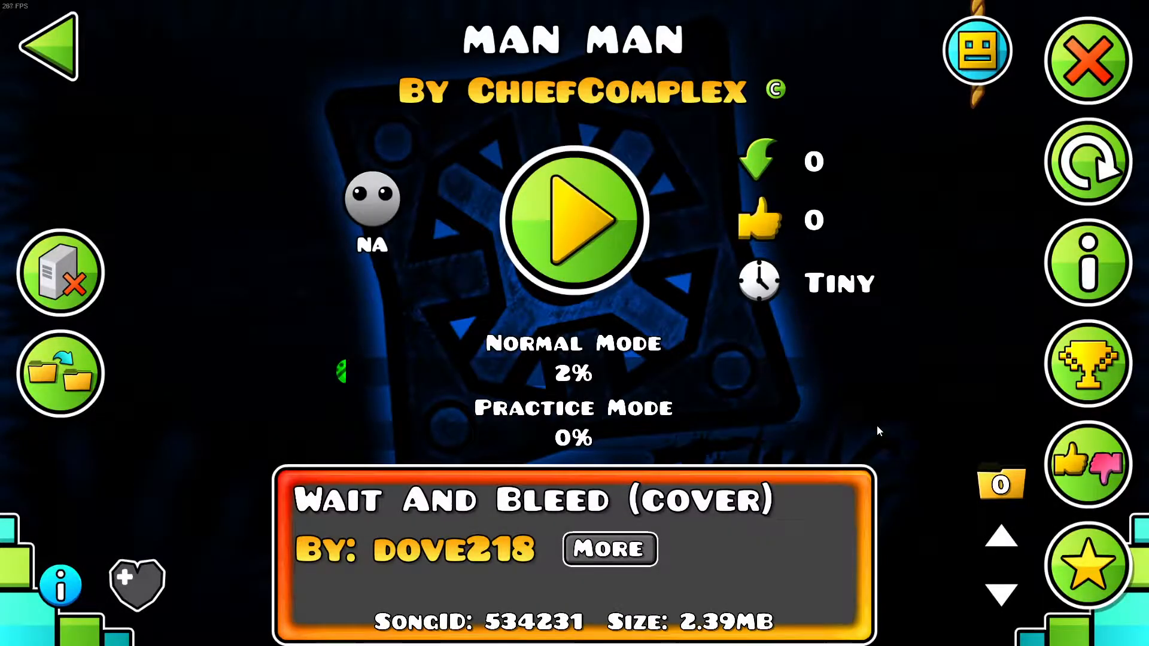
click(1088, 263)
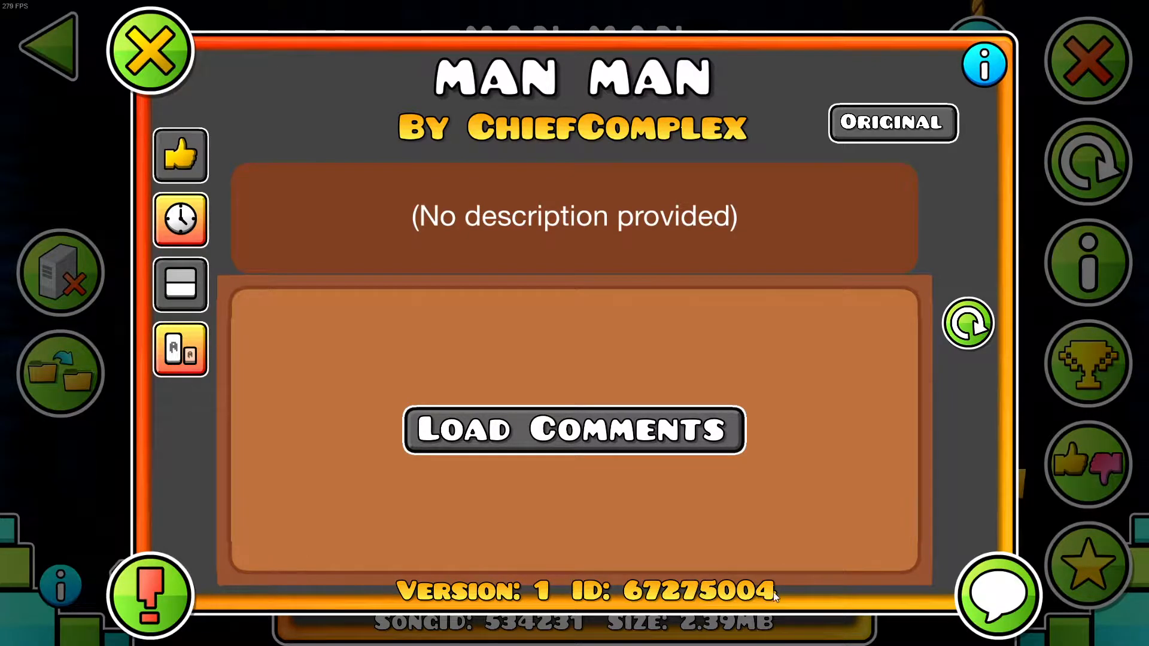
click(150, 50)
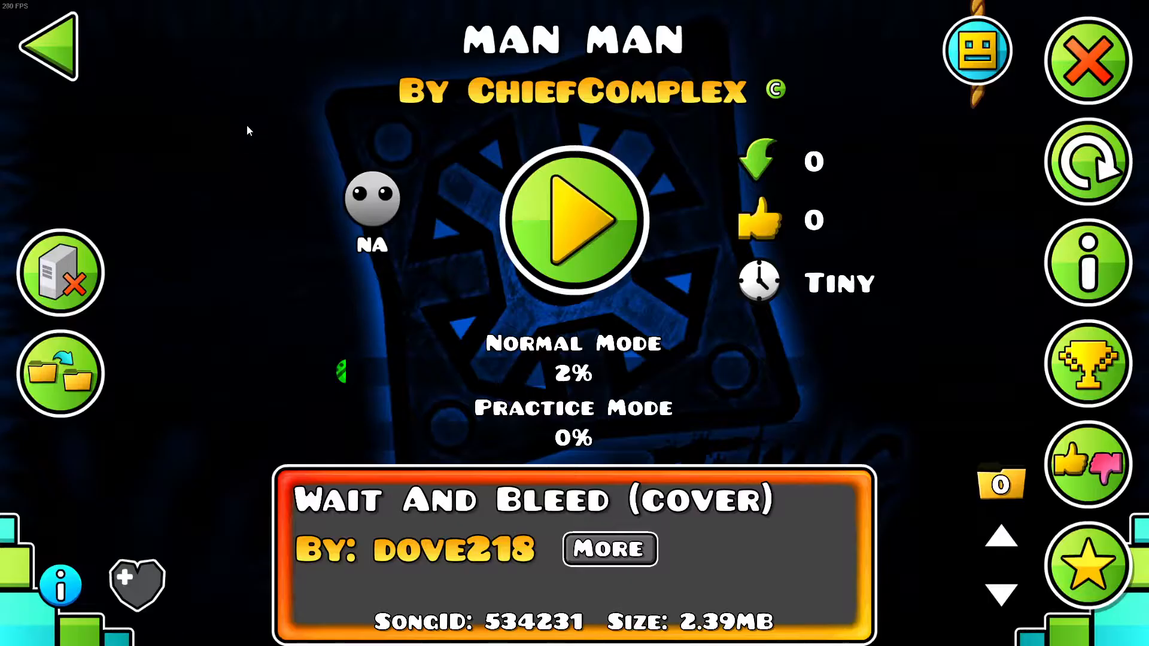
mouse_move(59, 51)
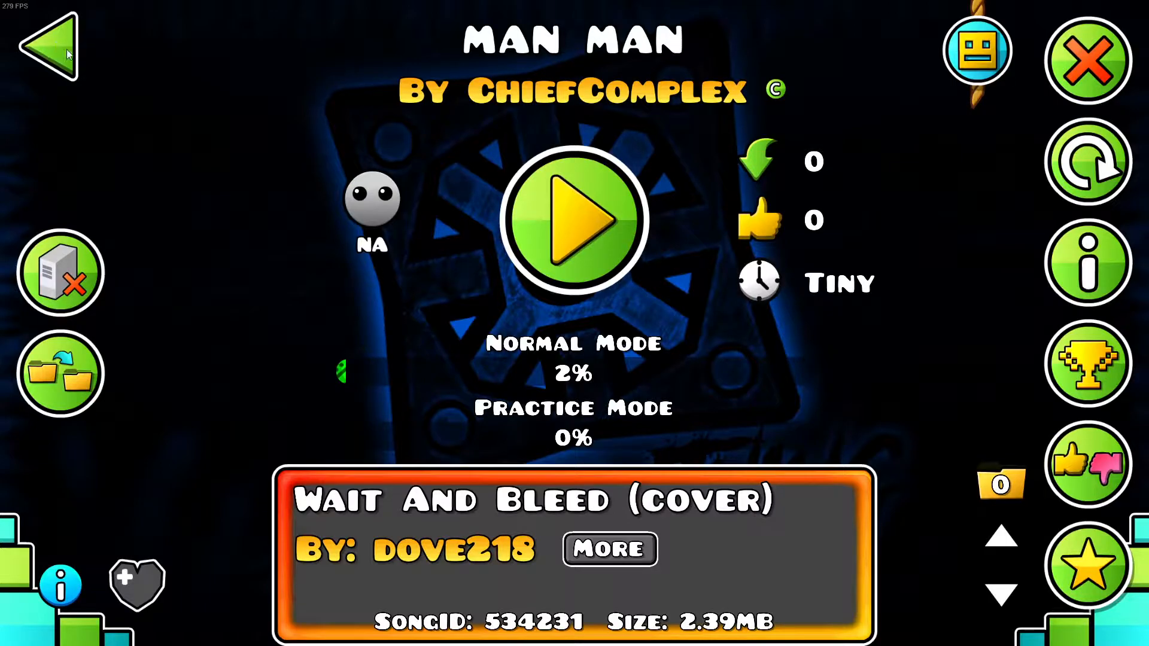
Browse My Levels confirming MAN MAN is absent, then return to the main menu
click(45, 48)
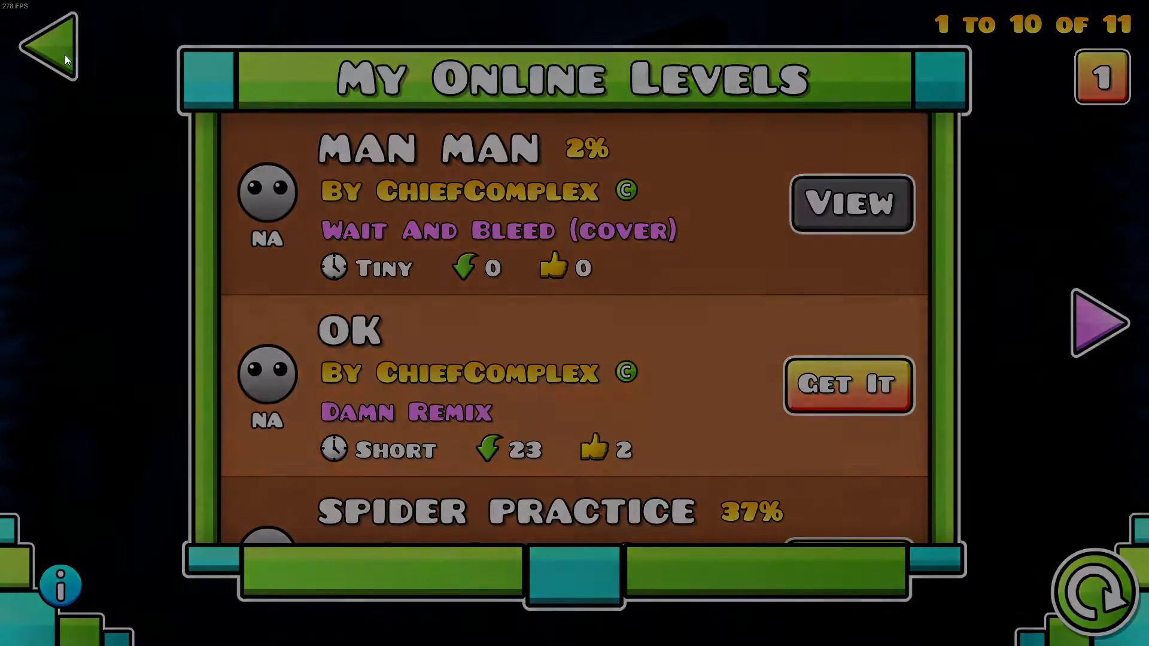
click(48, 45)
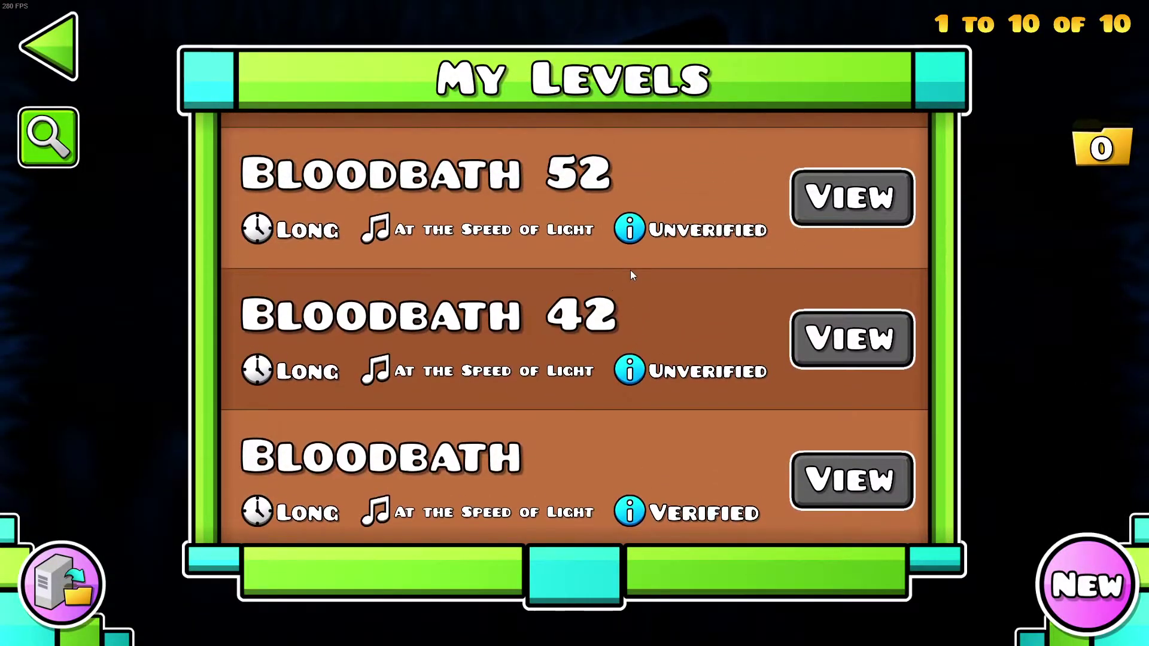
mouse_move(608, 259)
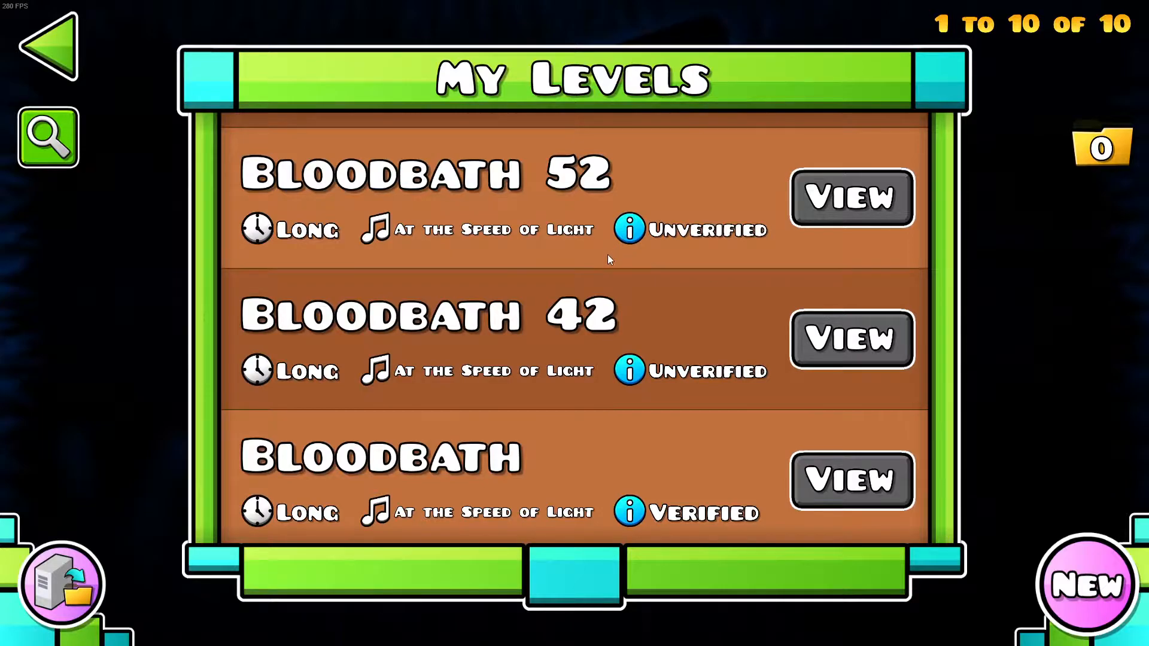
scroll(down, 3)
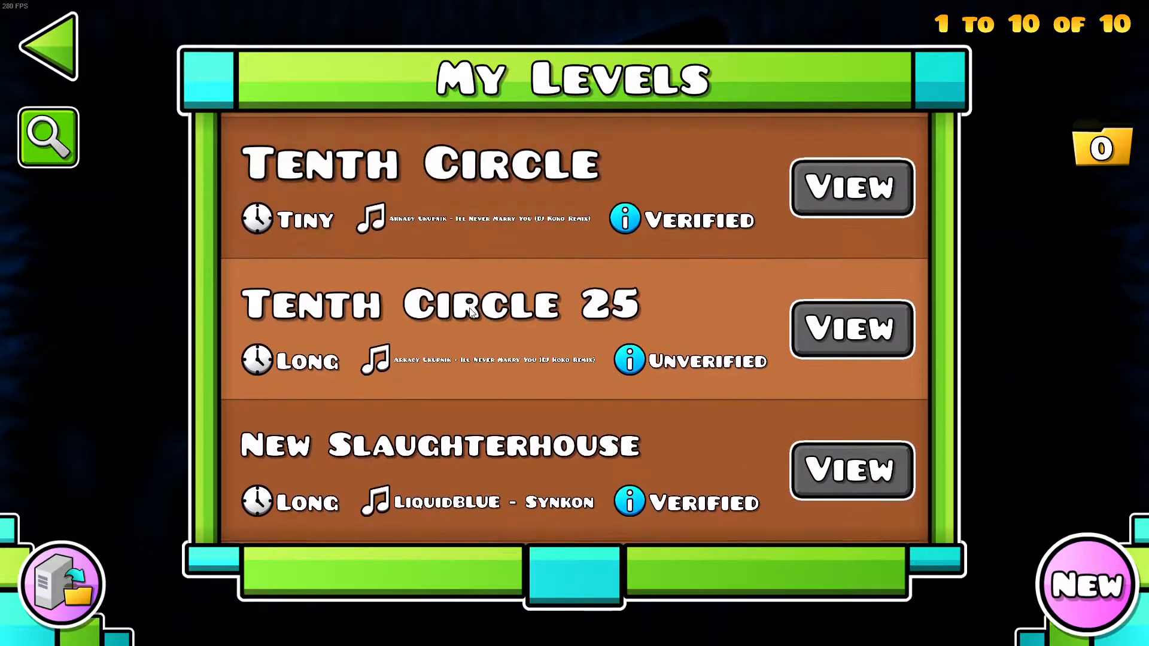
scroll(down, 3)
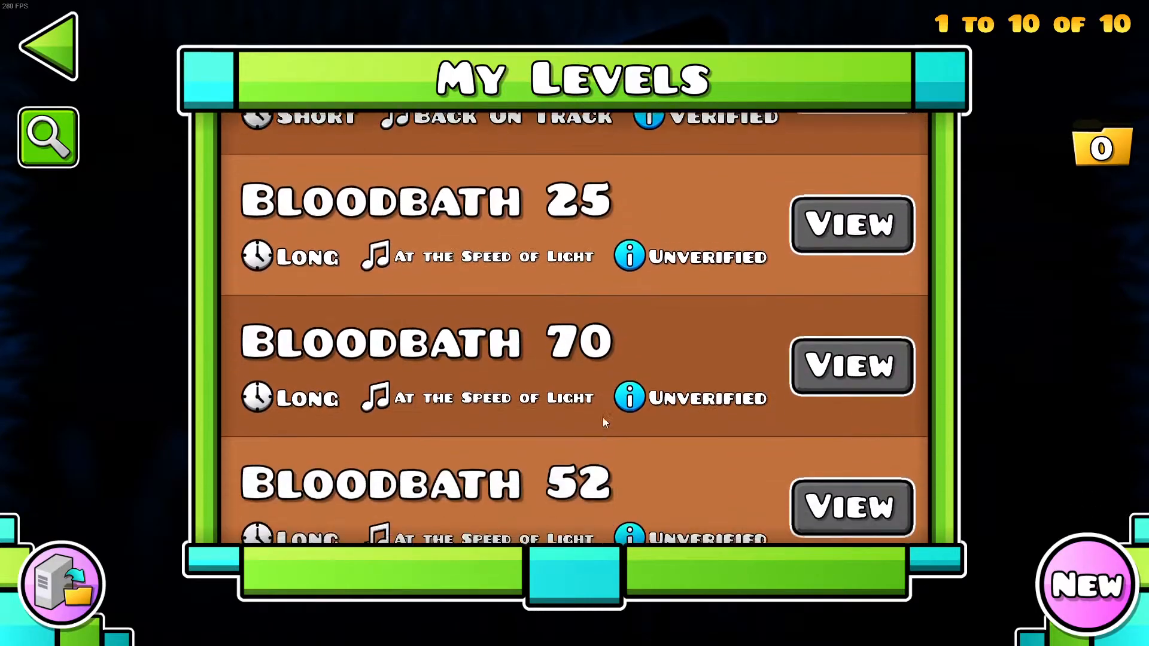
scroll(down, 3)
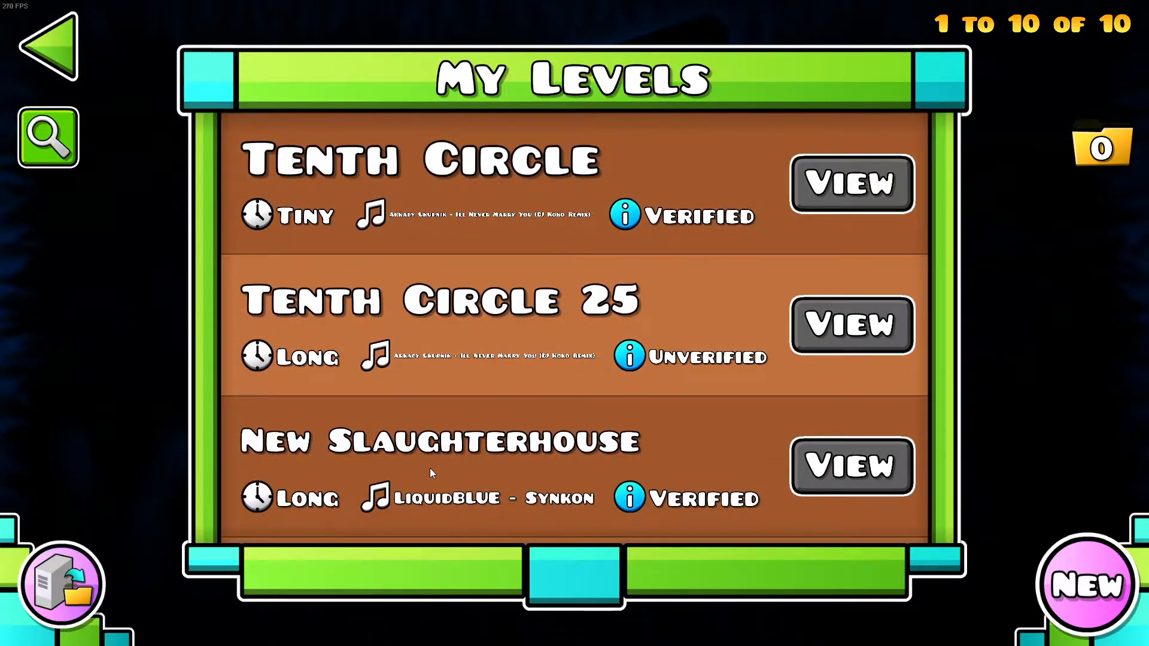
scroll(down, 3)
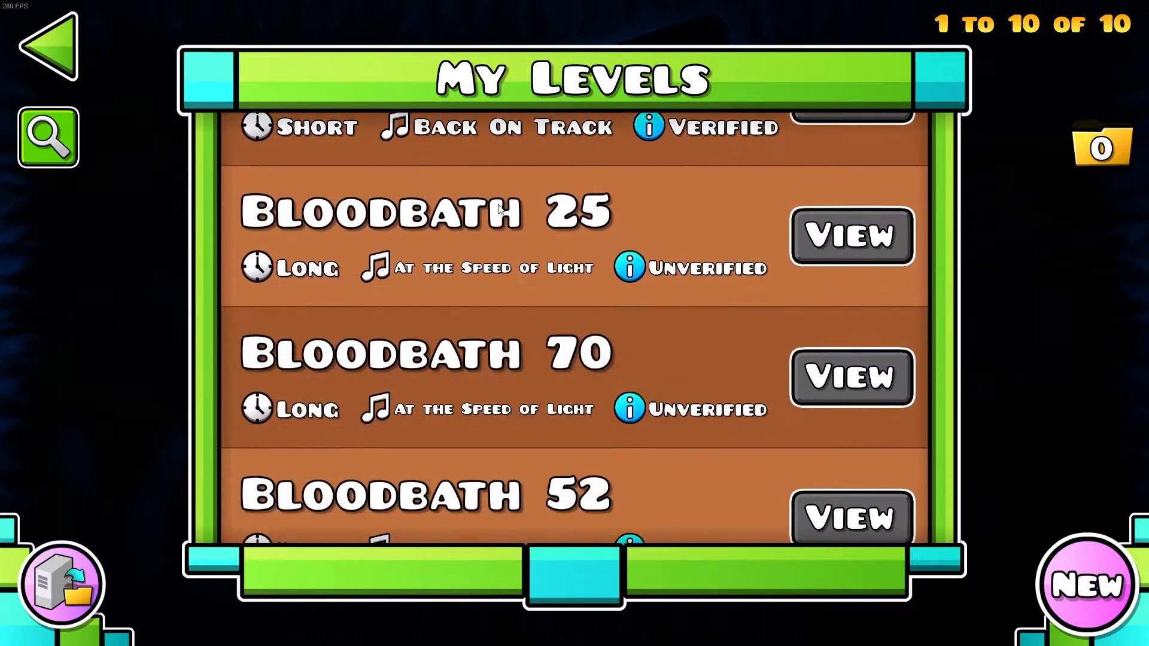
scroll(up, 3)
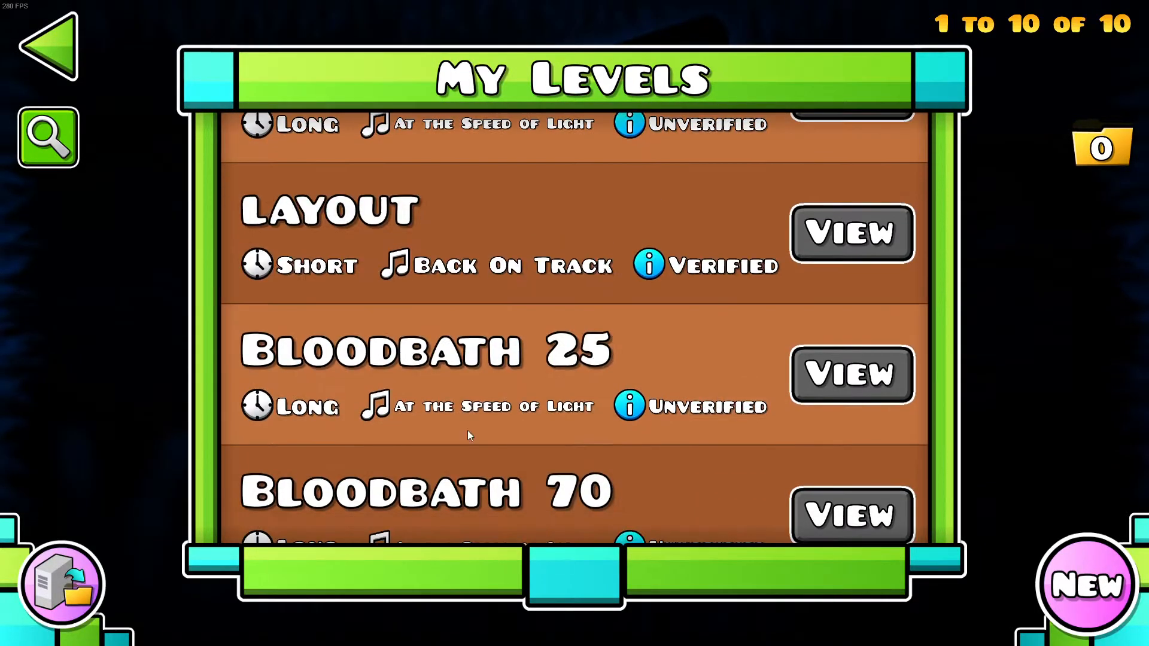
click(47, 46)
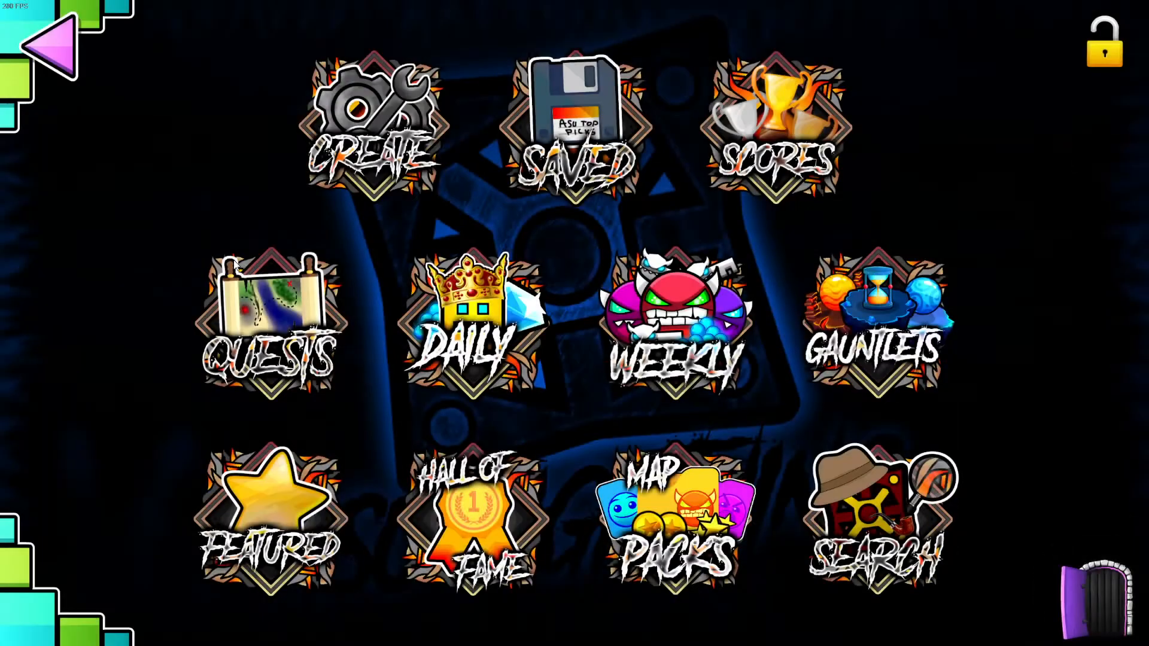
click(47, 47)
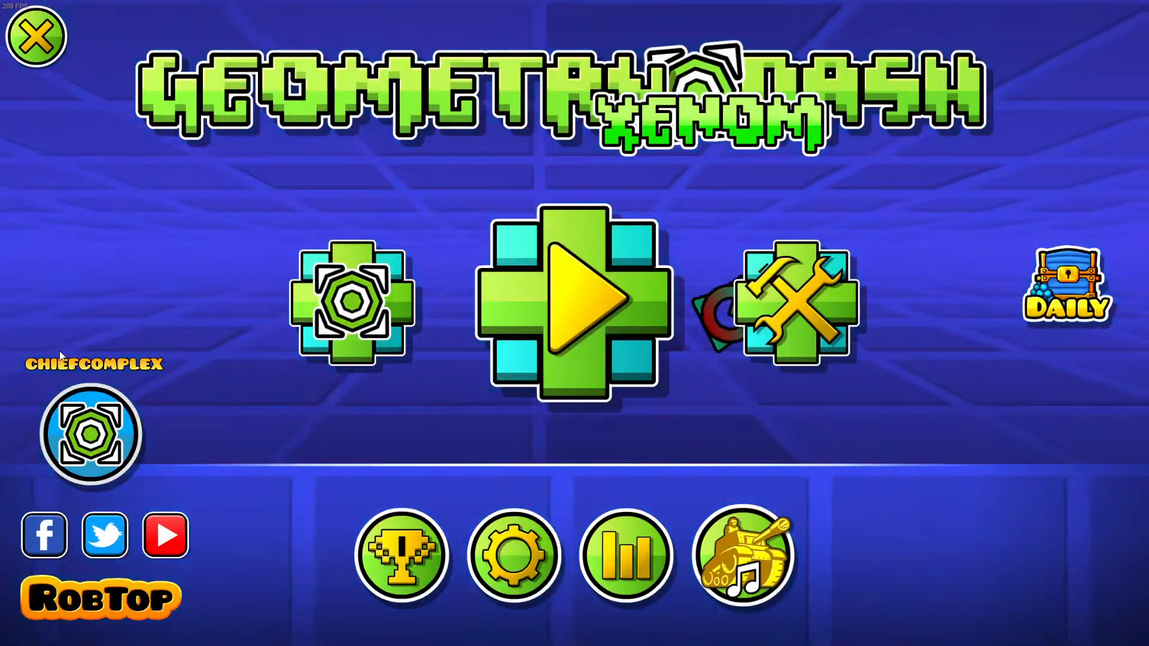
Leave the game and switch Chrome to the GitHub GDShare v1.0.0 release page
click(36, 37)
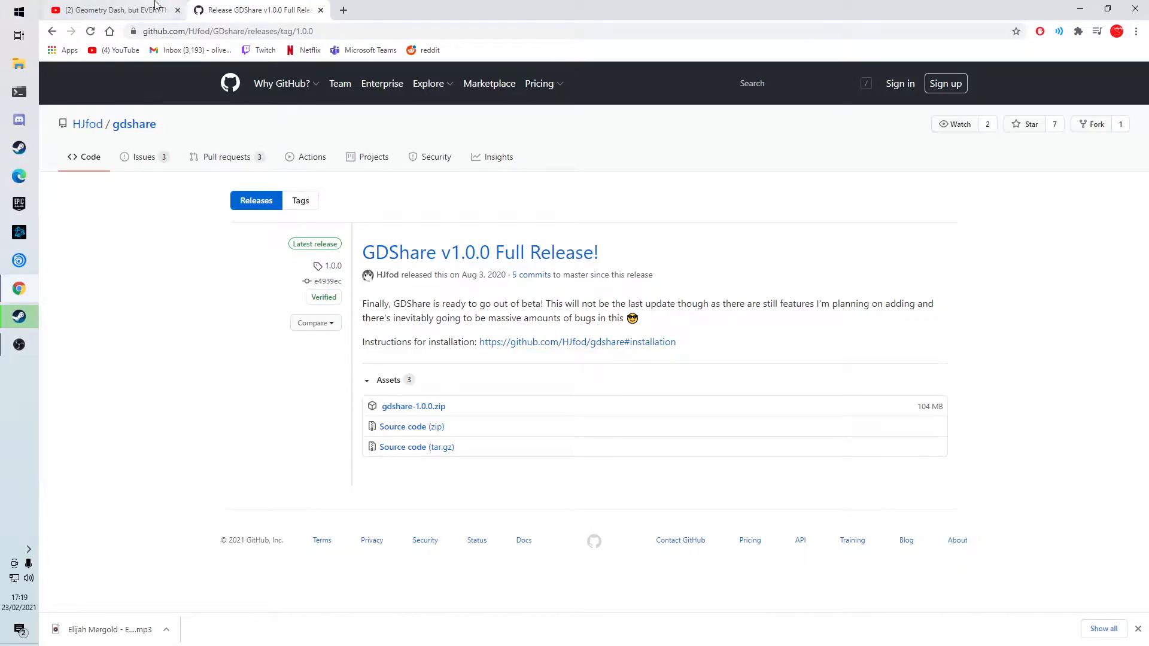
click(110, 9)
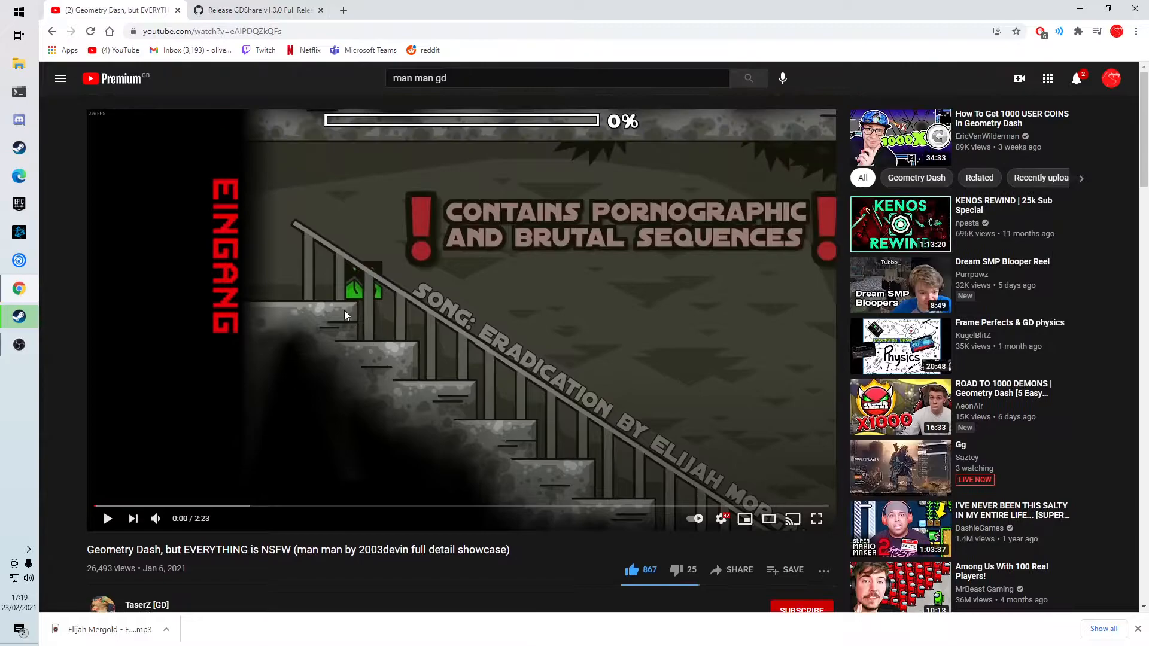
mouse_move(421, 526)
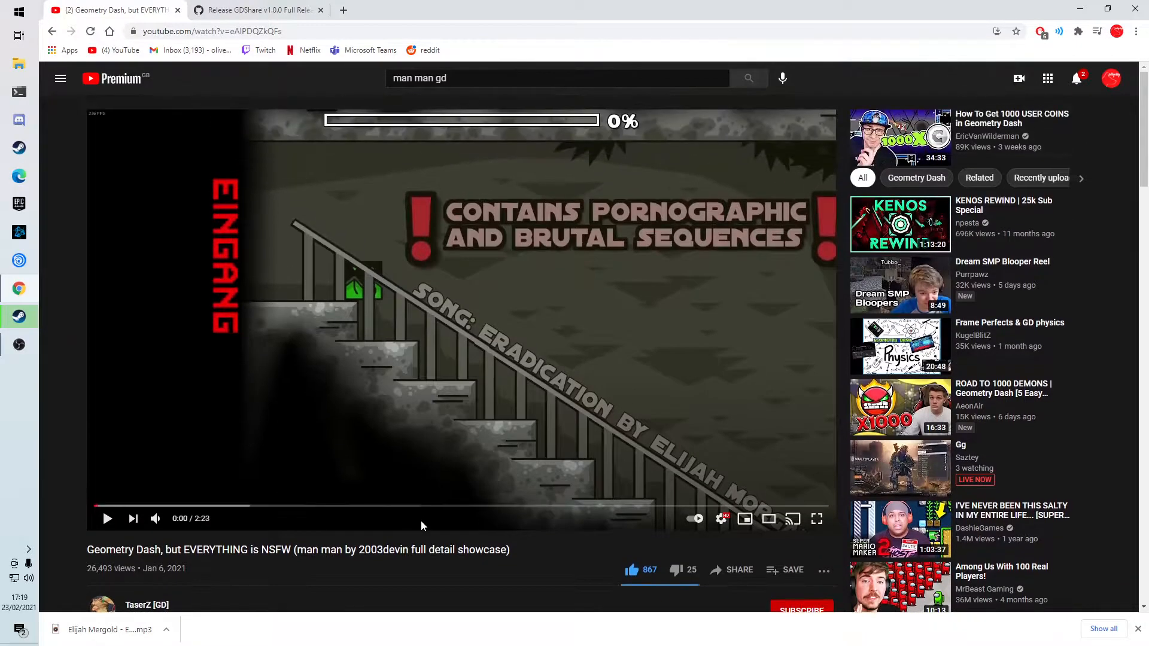
mouse_move(359, 400)
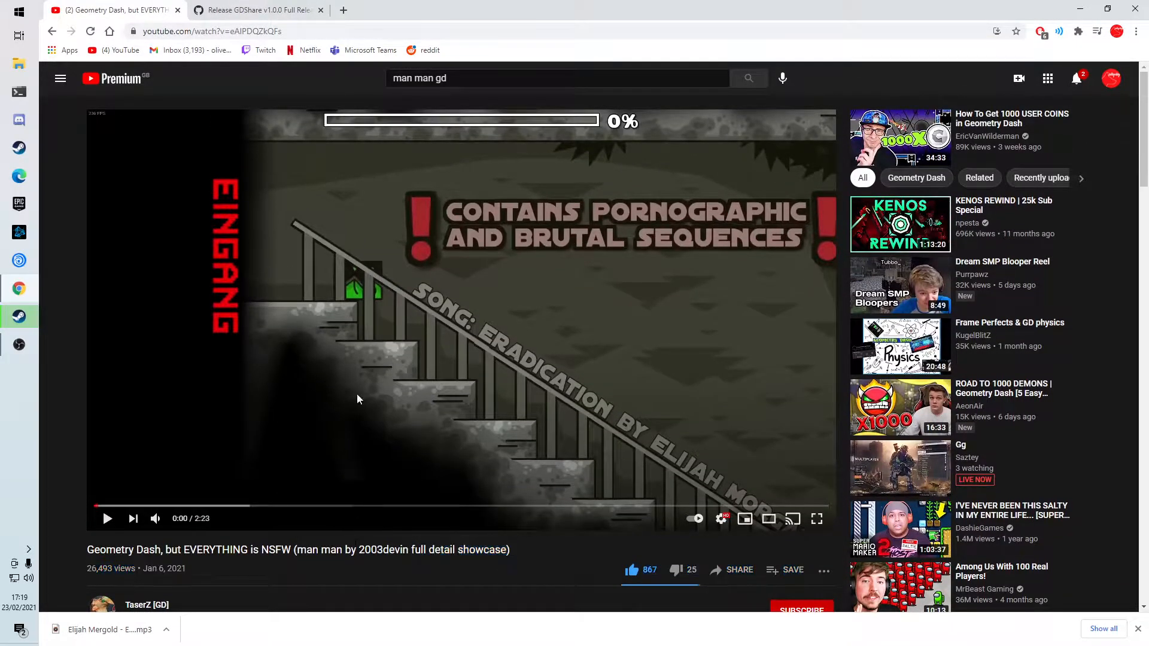
click(249, 10)
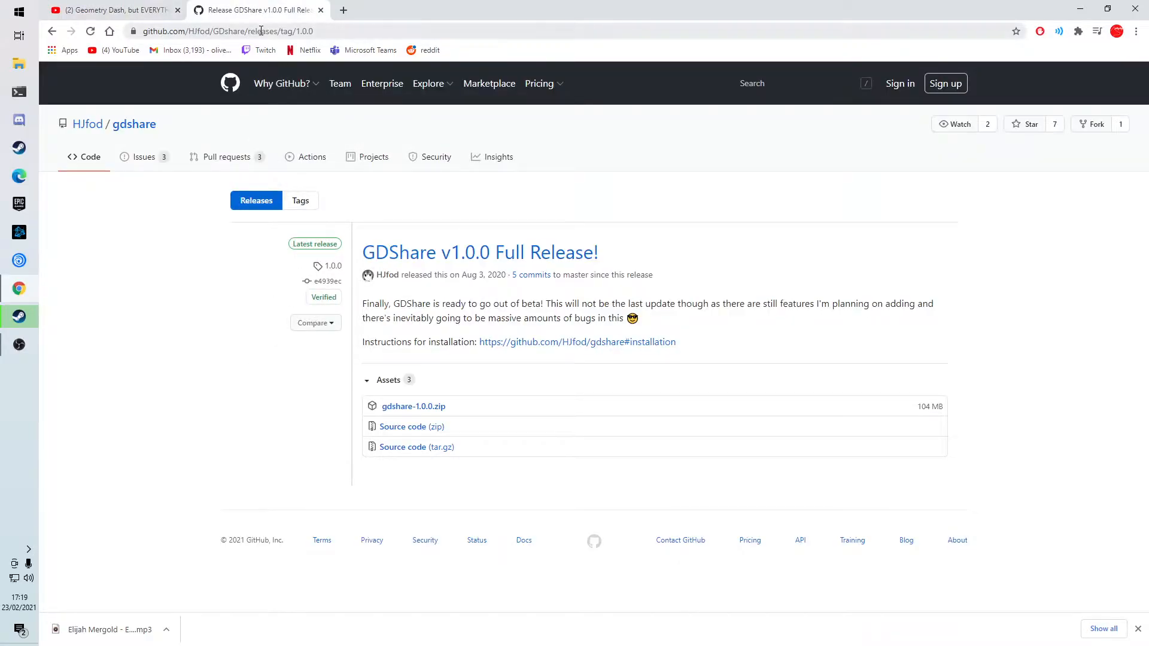
mouse_move(331, 107)
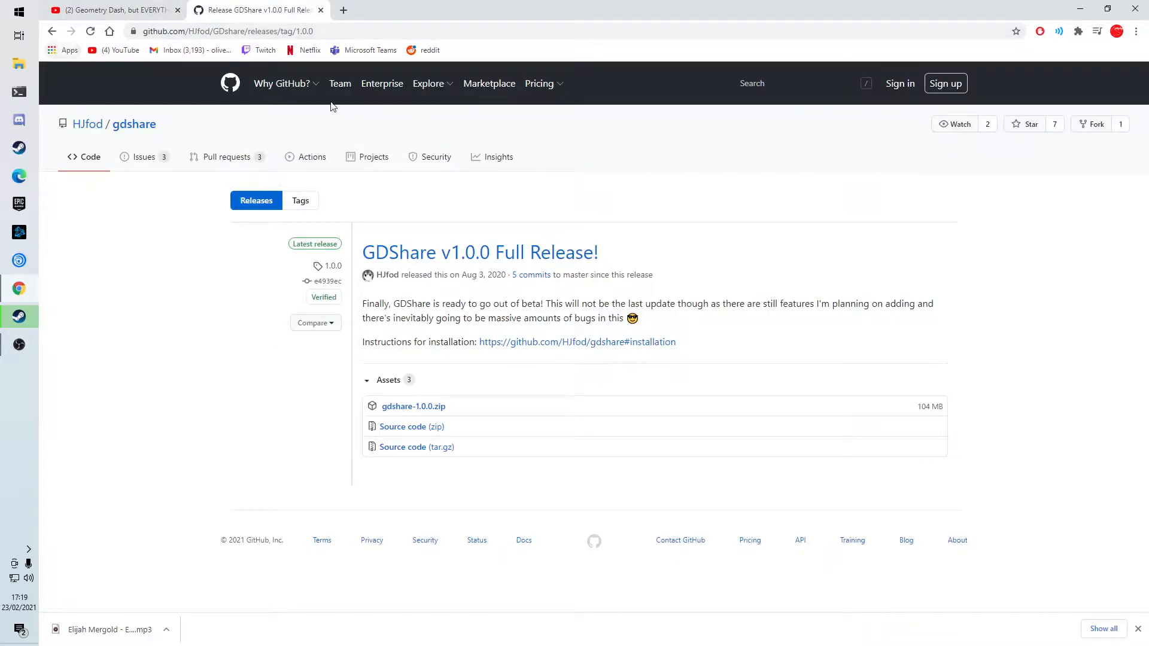
mouse_move(473, 373)
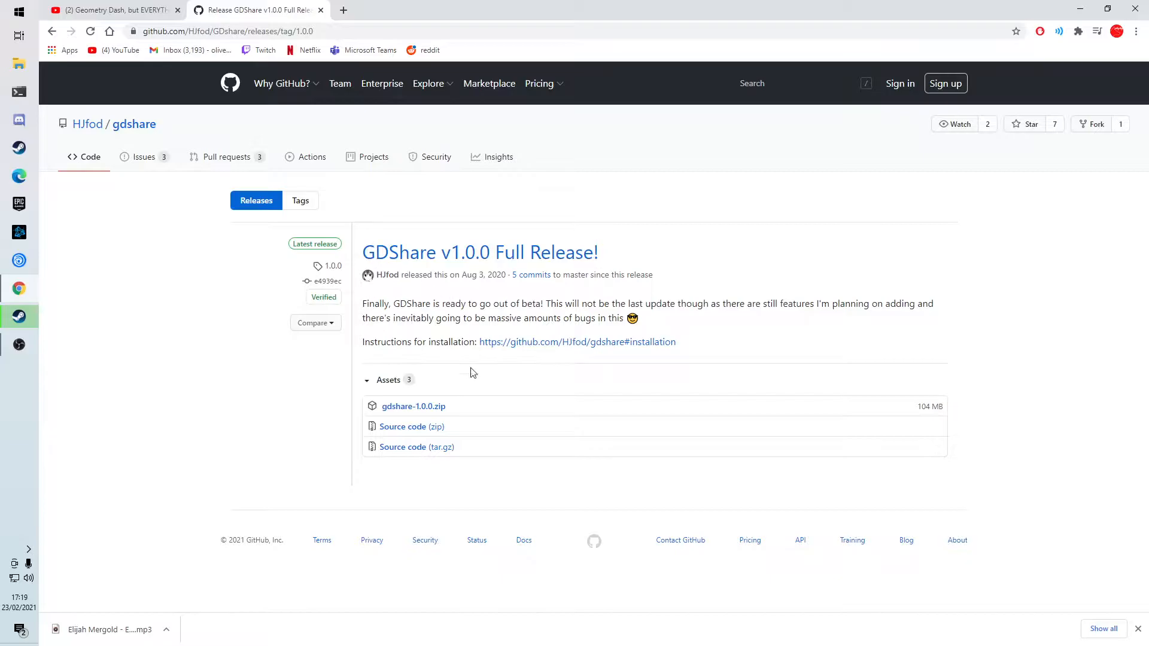
mouse_move(374, 157)
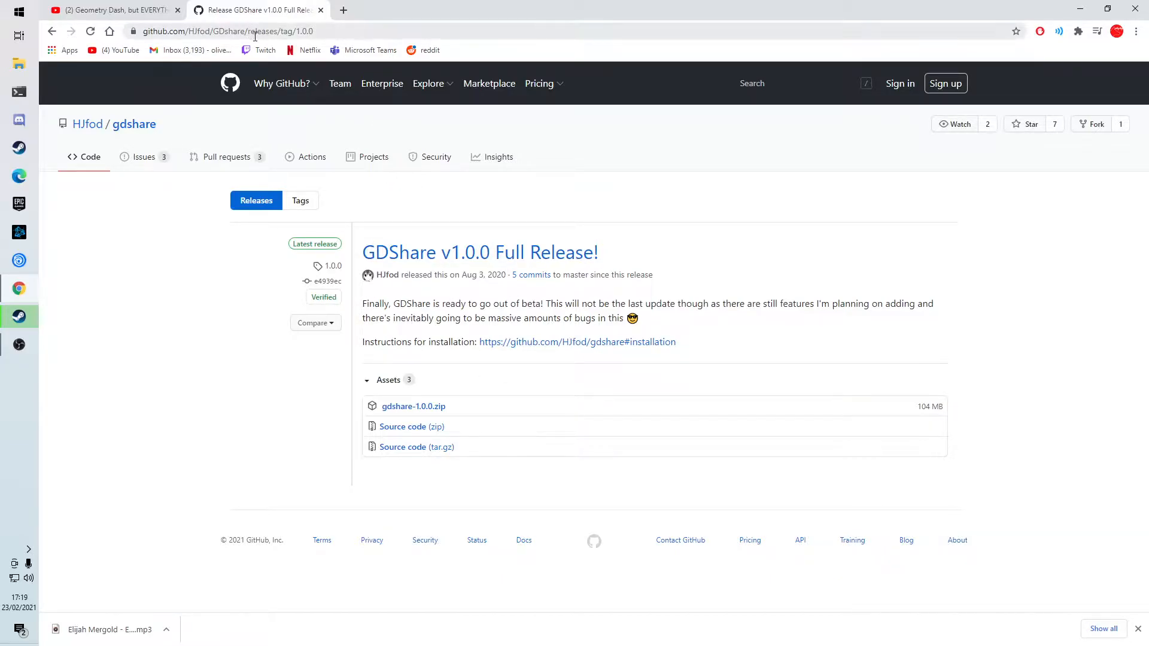
mouse_move(633, 473)
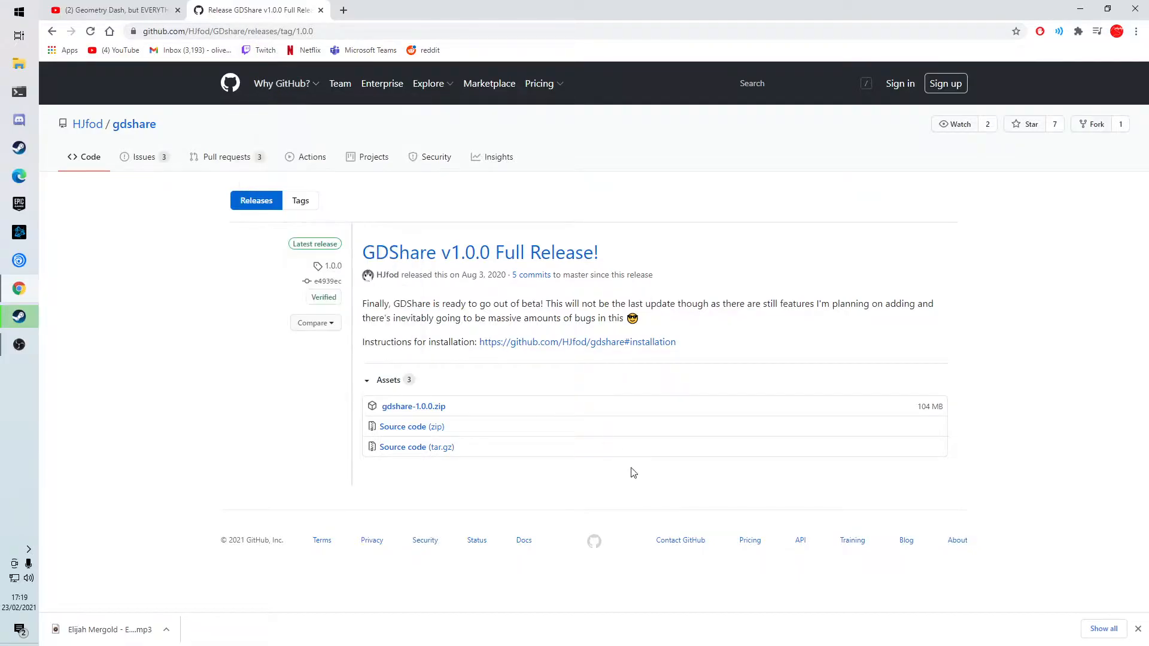
mouse_move(413, 406)
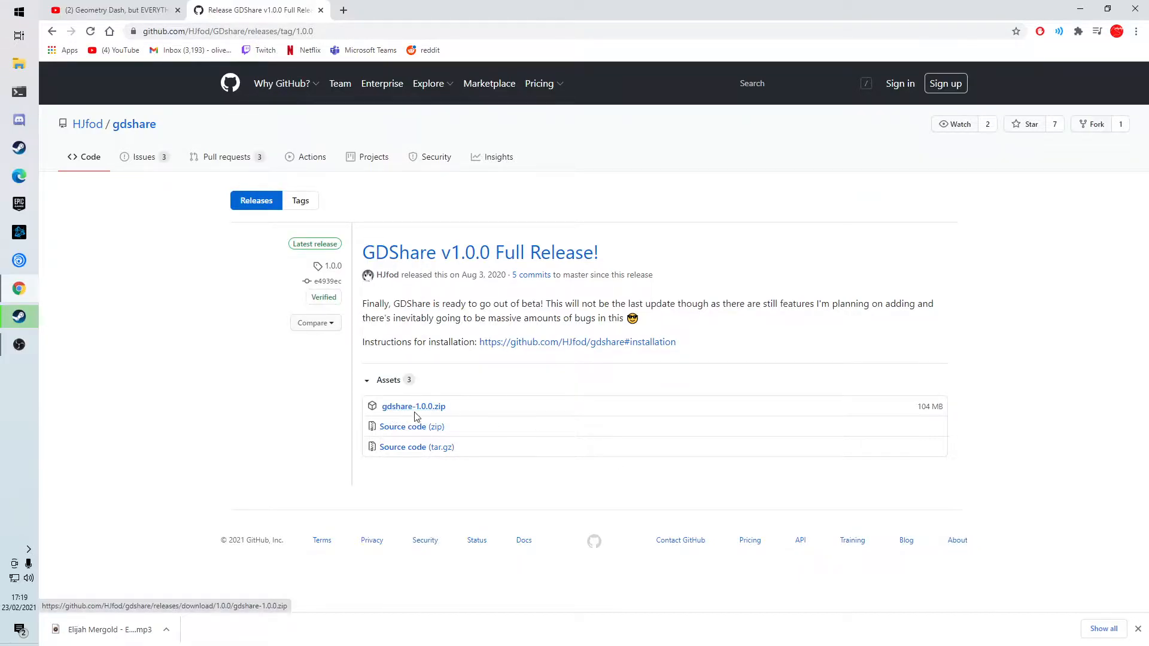
mouse_move(426, 416)
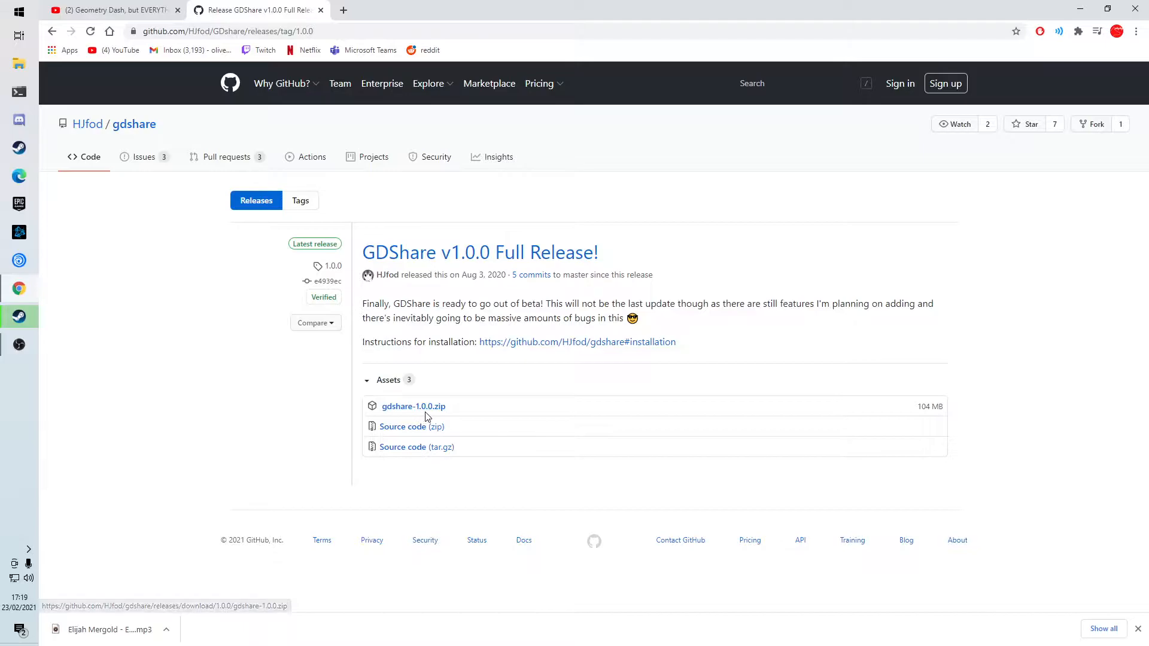
mouse_move(209, 376)
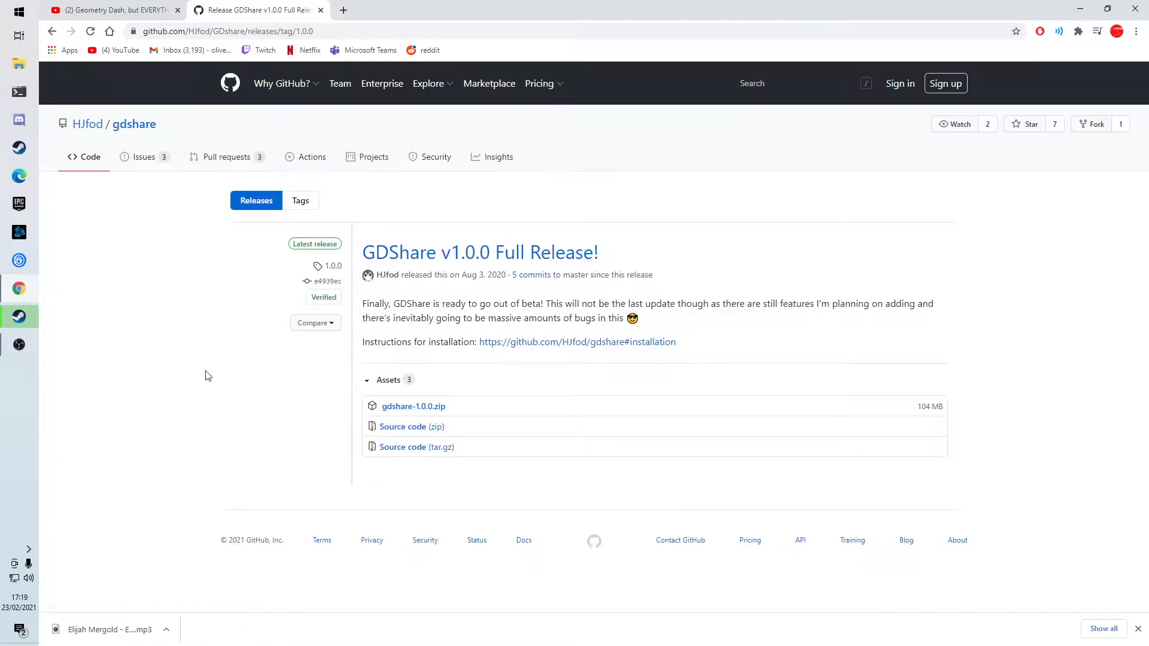
mouse_move(44, 122)
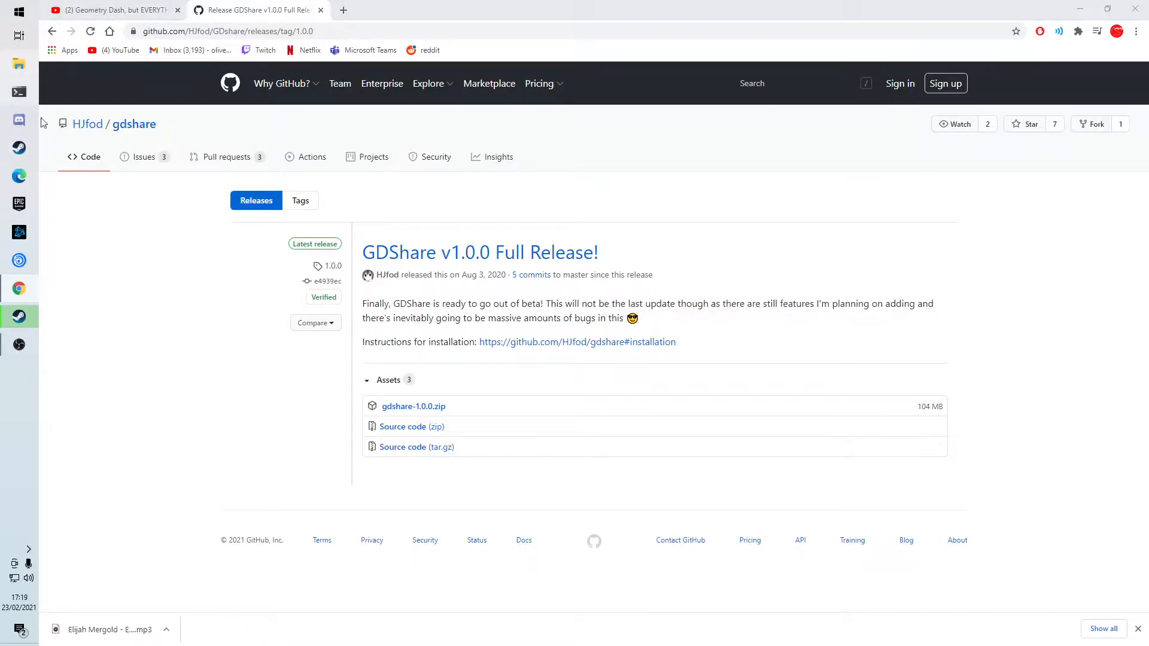
Launch gdshare.exe from the gdshare-win32-ia32 folder in Downloads
click(18, 63)
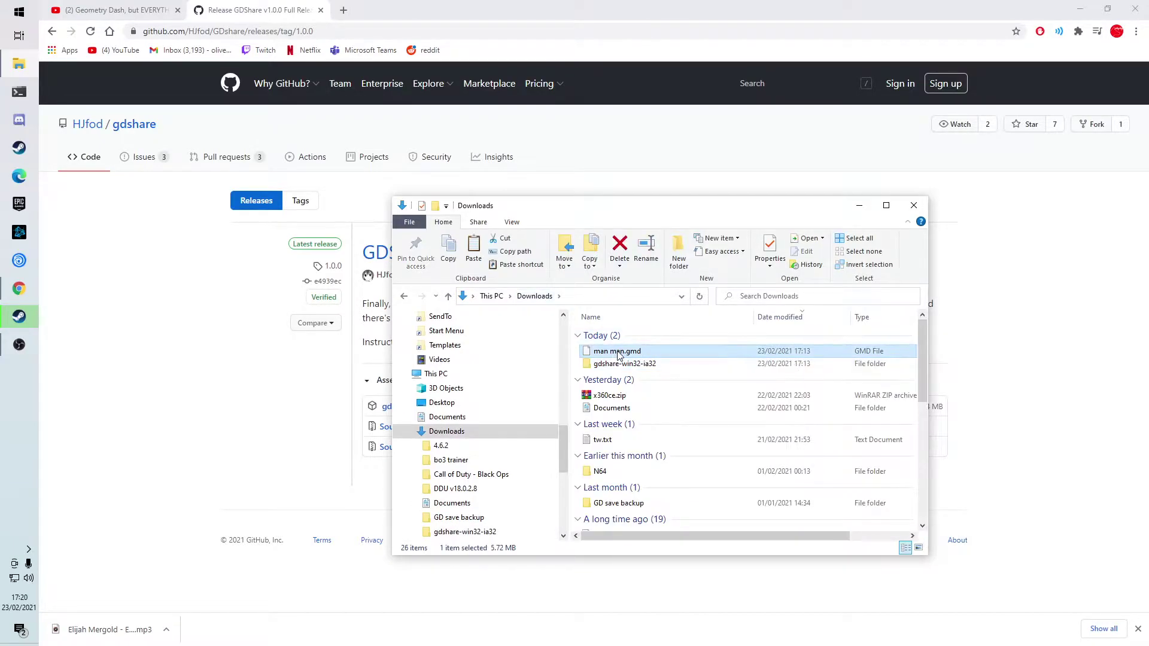
mouse_move(614, 351)
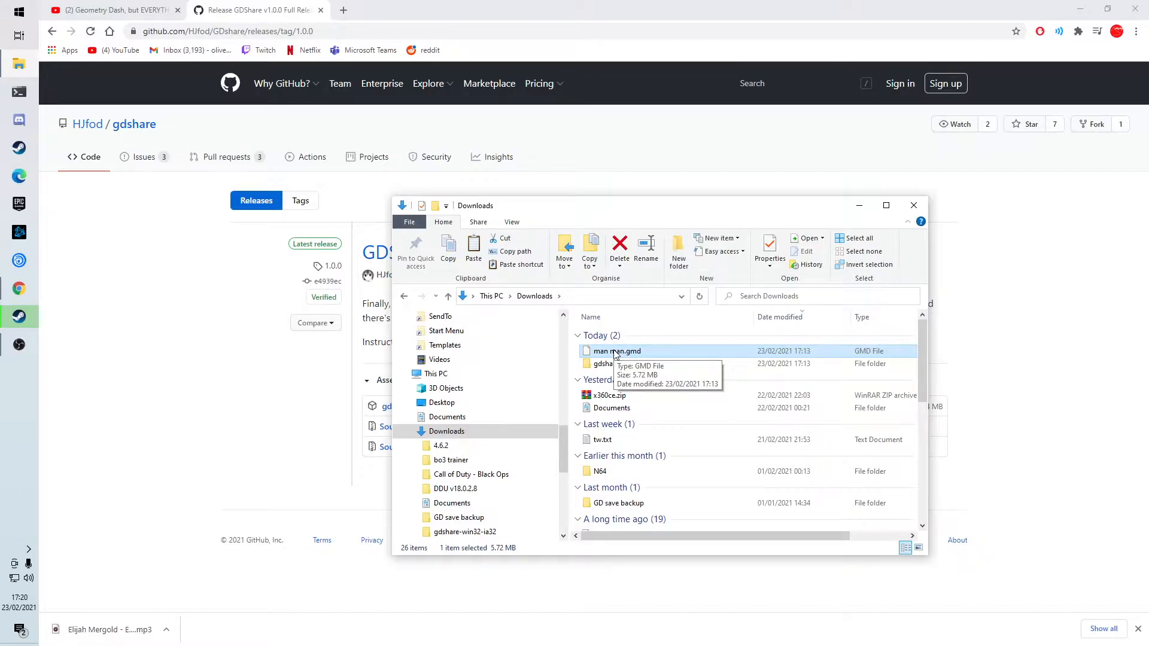
mouse_move(621, 364)
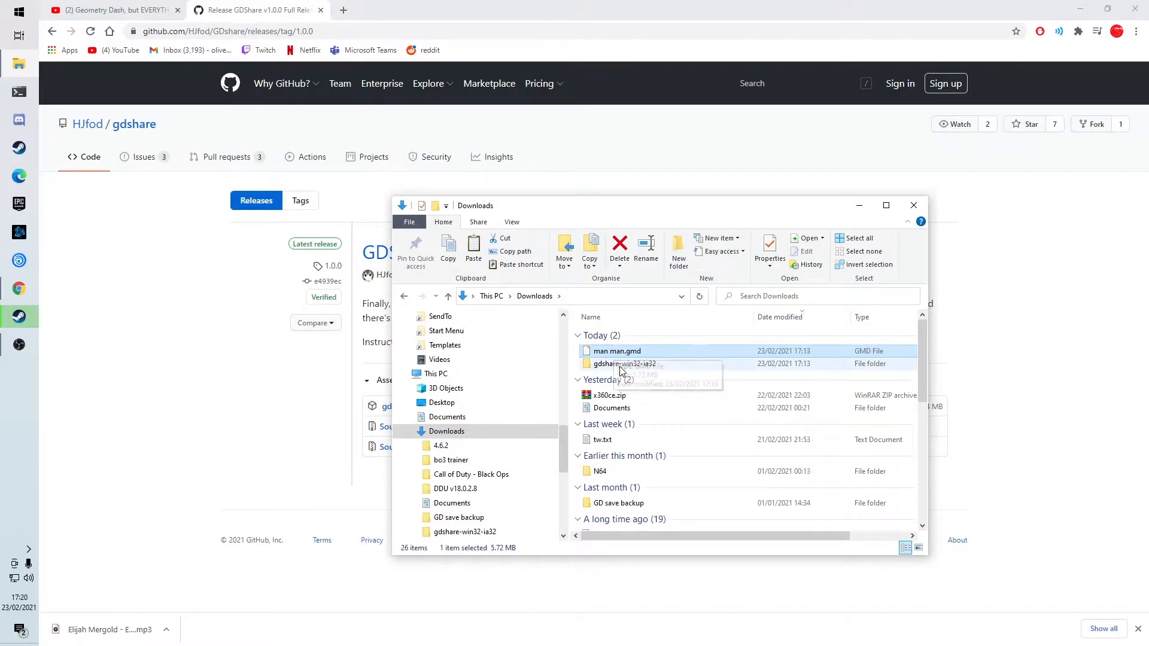
double_click(624, 364)
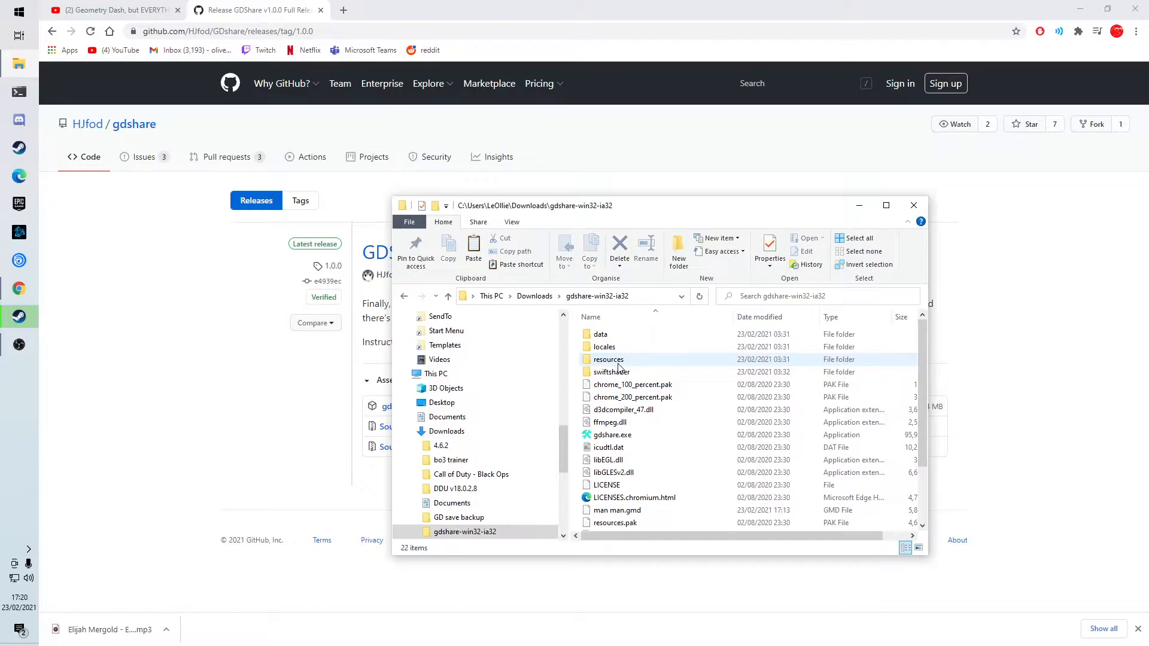
click(612, 398)
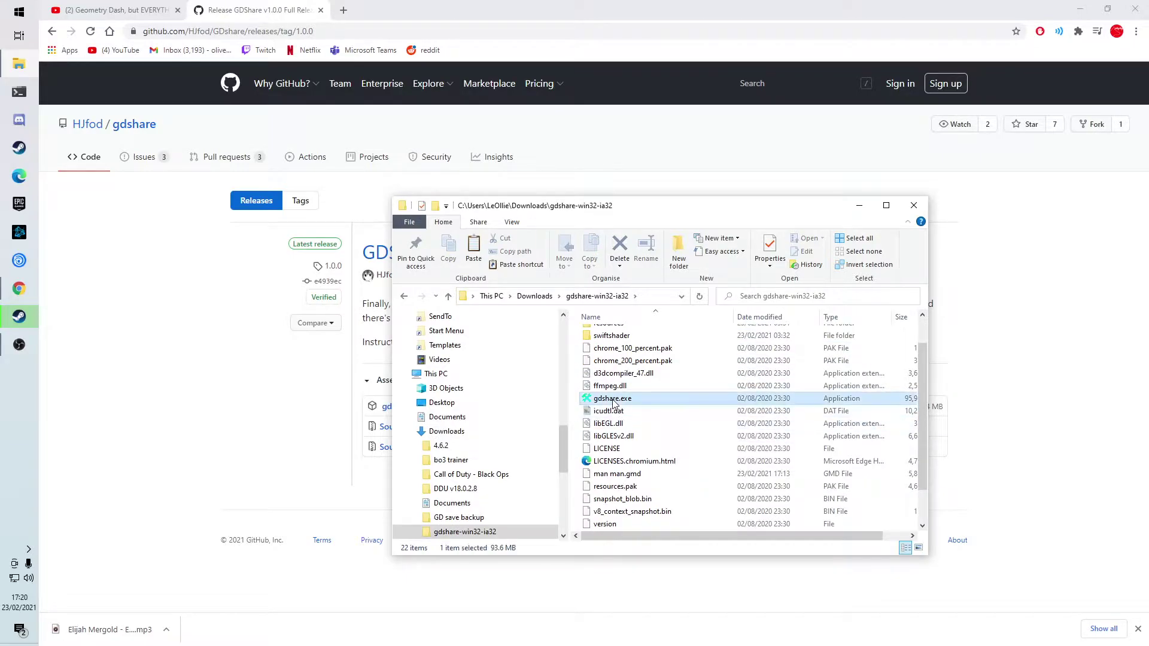
double_click(612, 397)
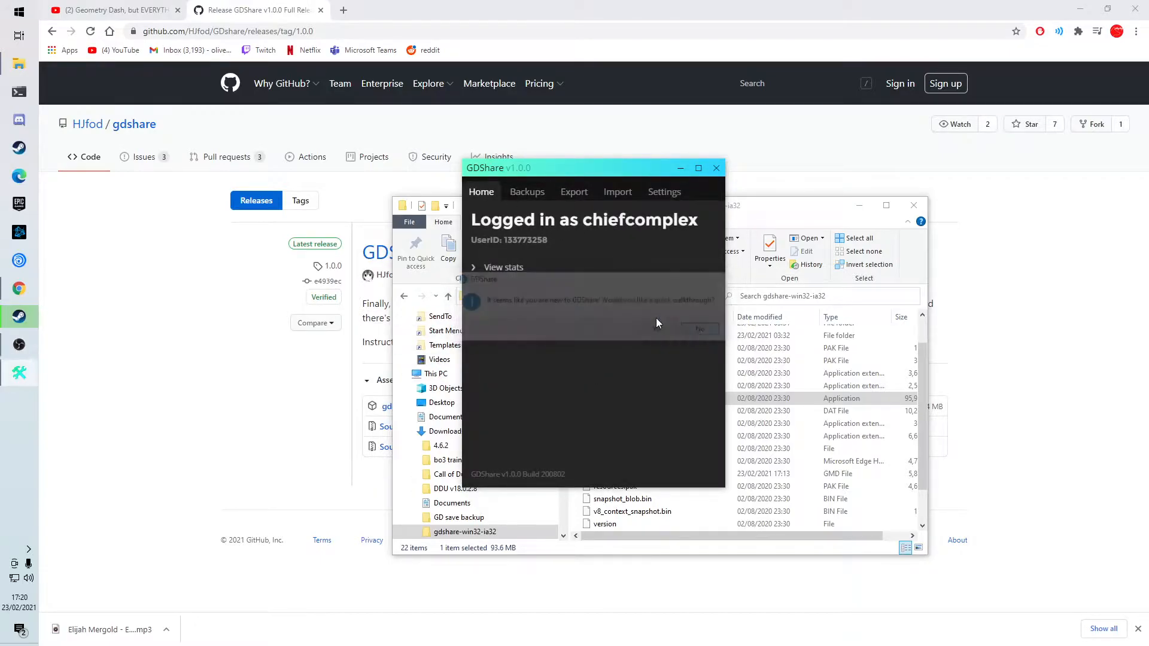
Decline GDShare's walkthrough, check the account stats, and show Downloads with man man.gmd
click(474, 267)
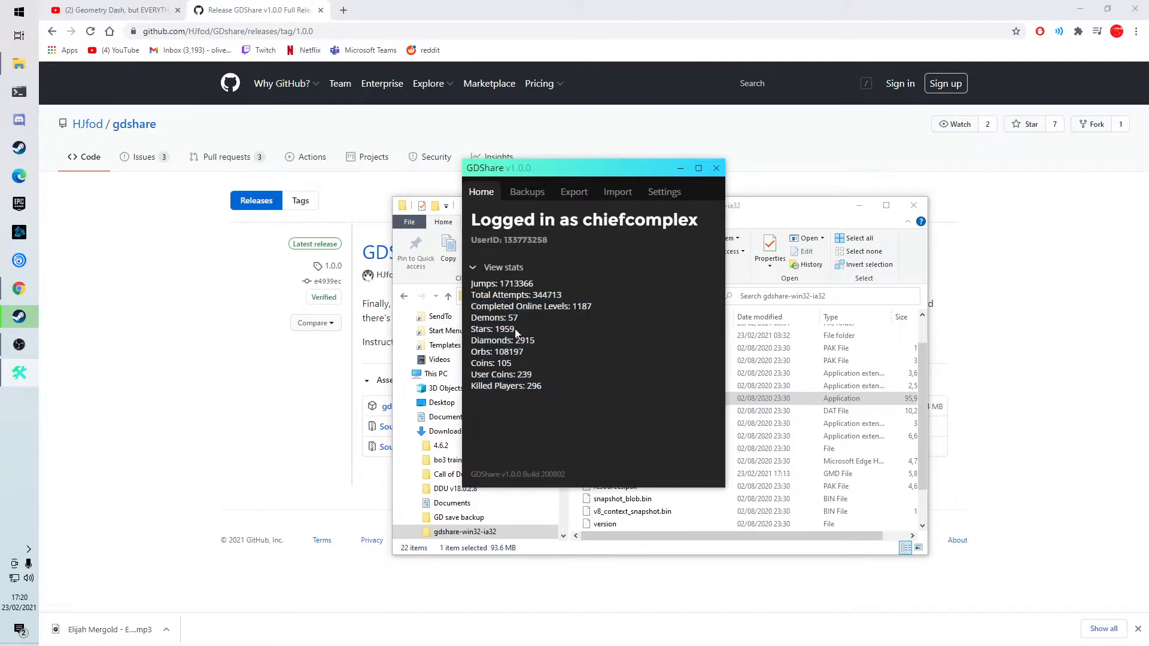
click(496, 267)
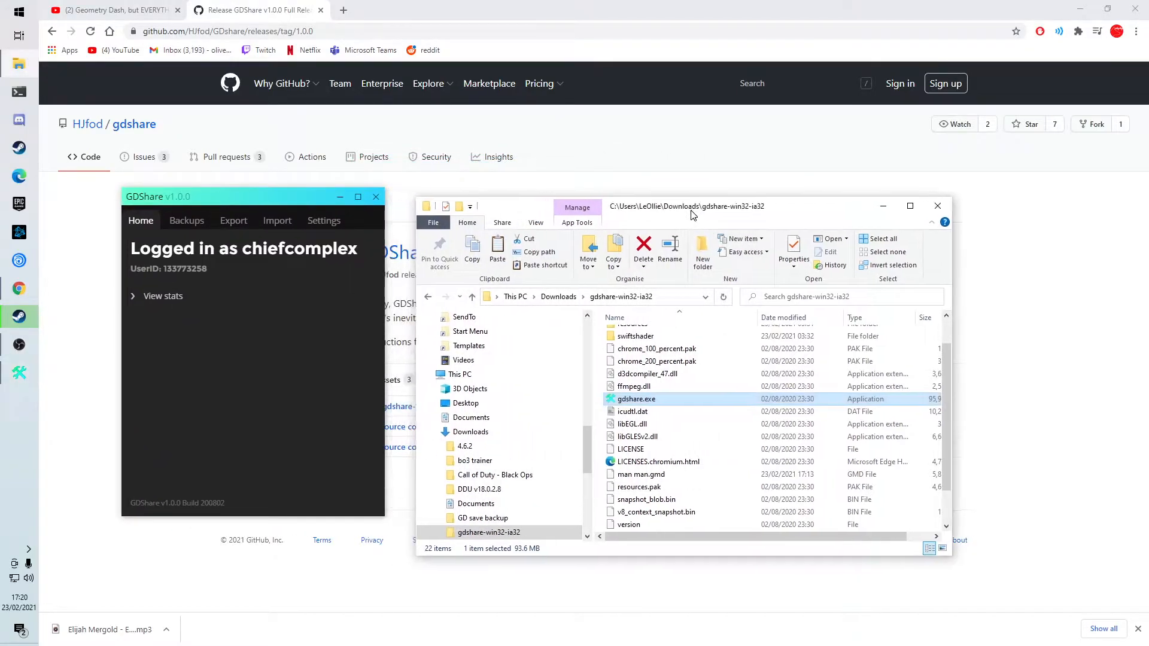
click(467, 297)
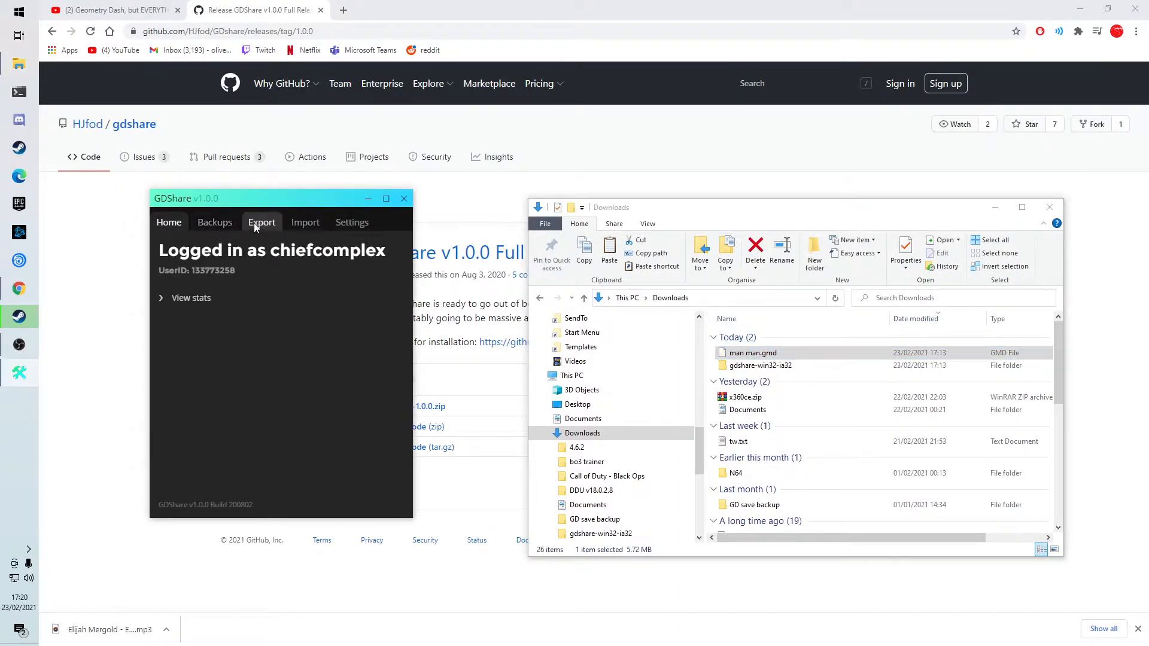
Browse GDShare's Export list of saved levels
click(262, 223)
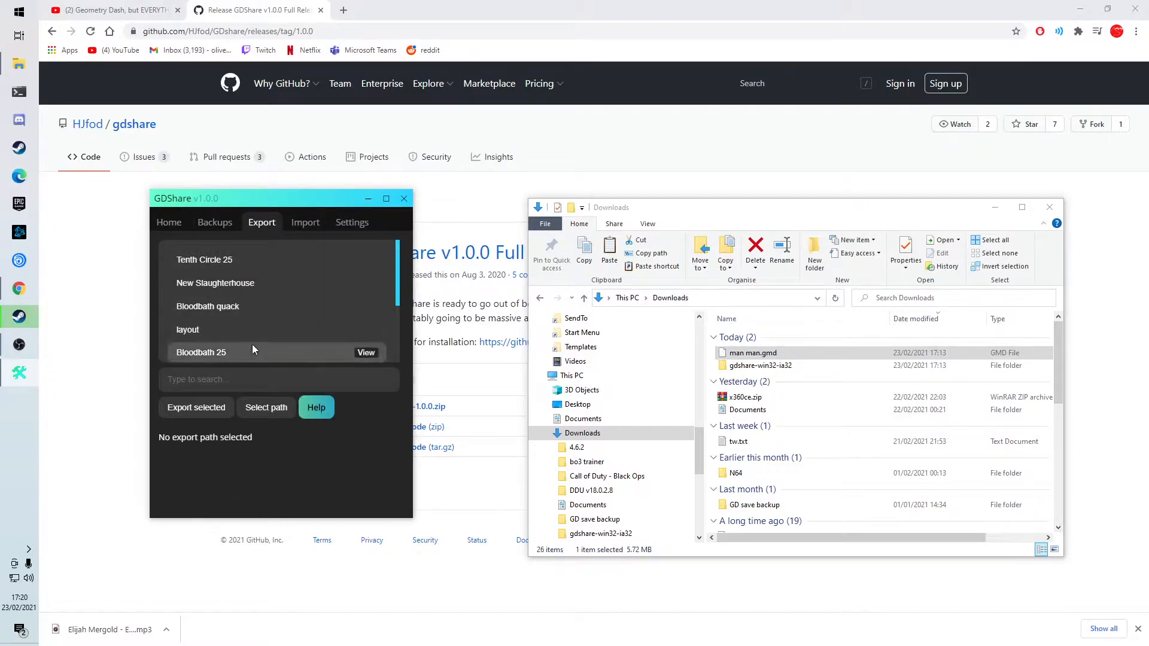
scroll(down, 3)
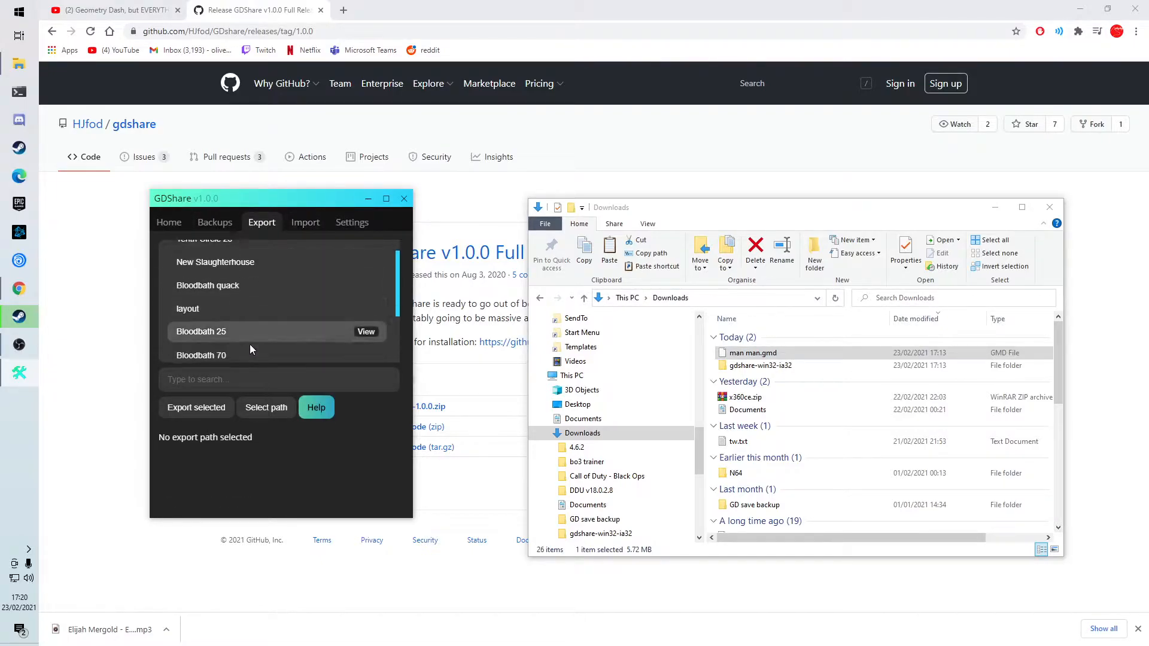
scroll(down, 3)
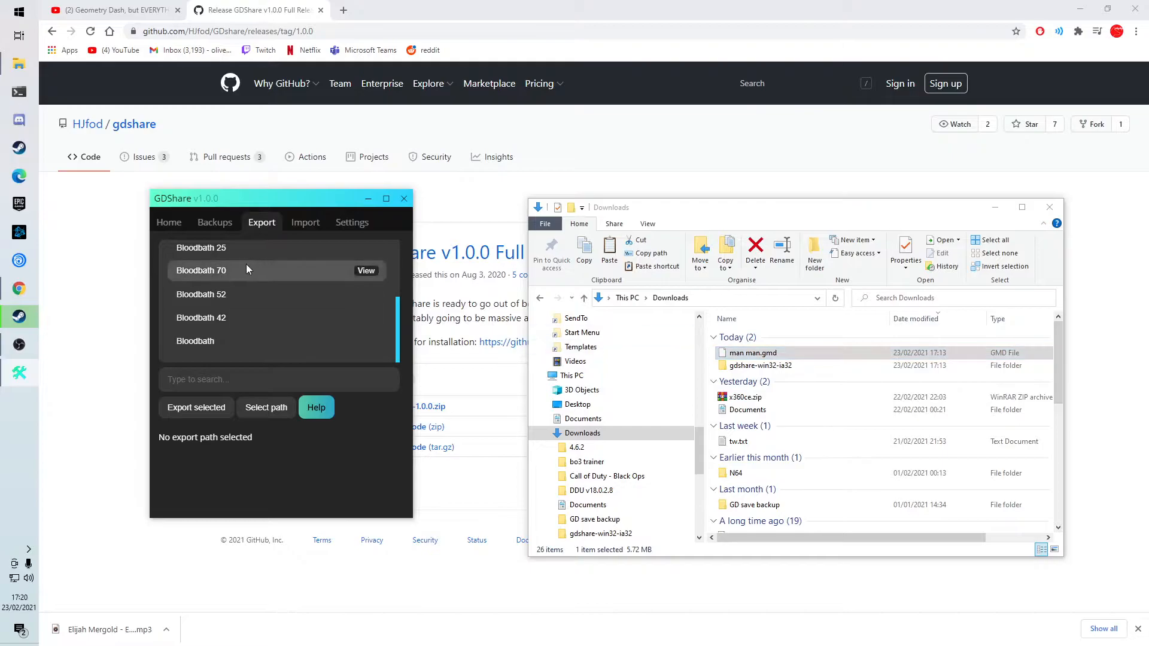
scroll(up, 3)
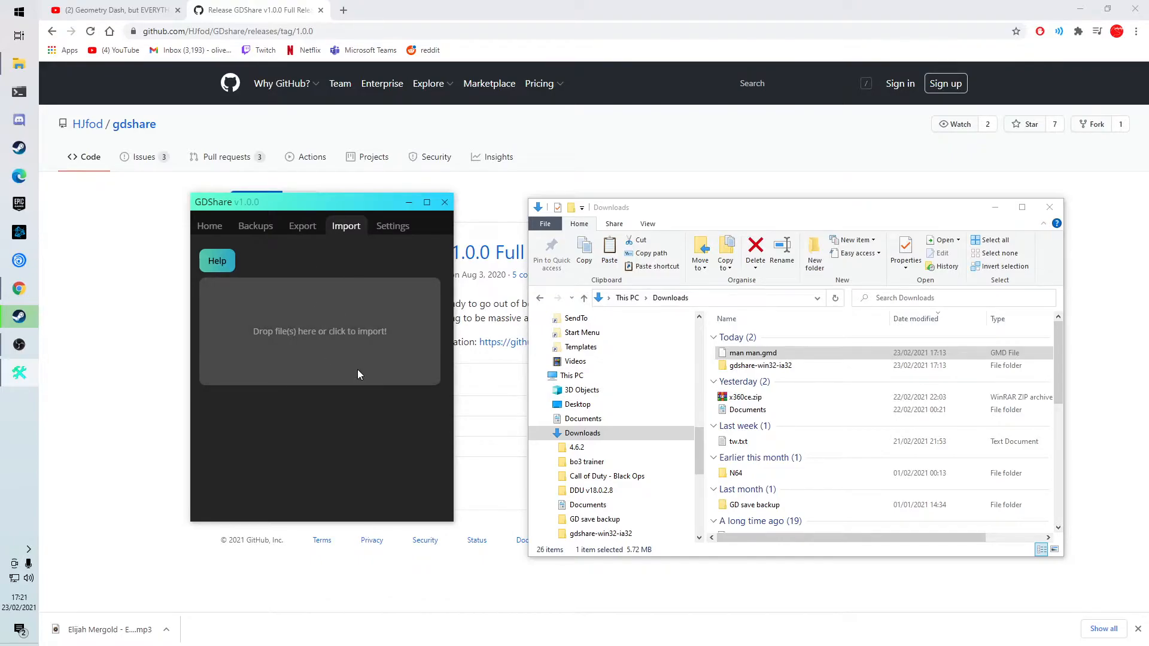
mouse_move(295, 390)
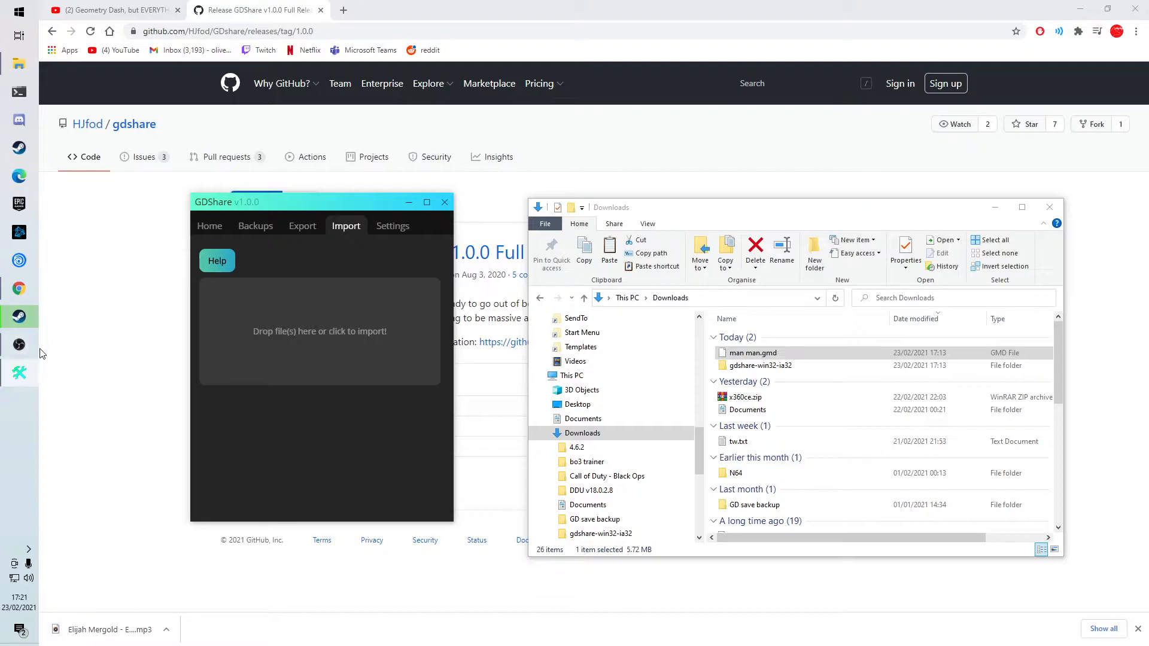
mouse_move(256, 225)
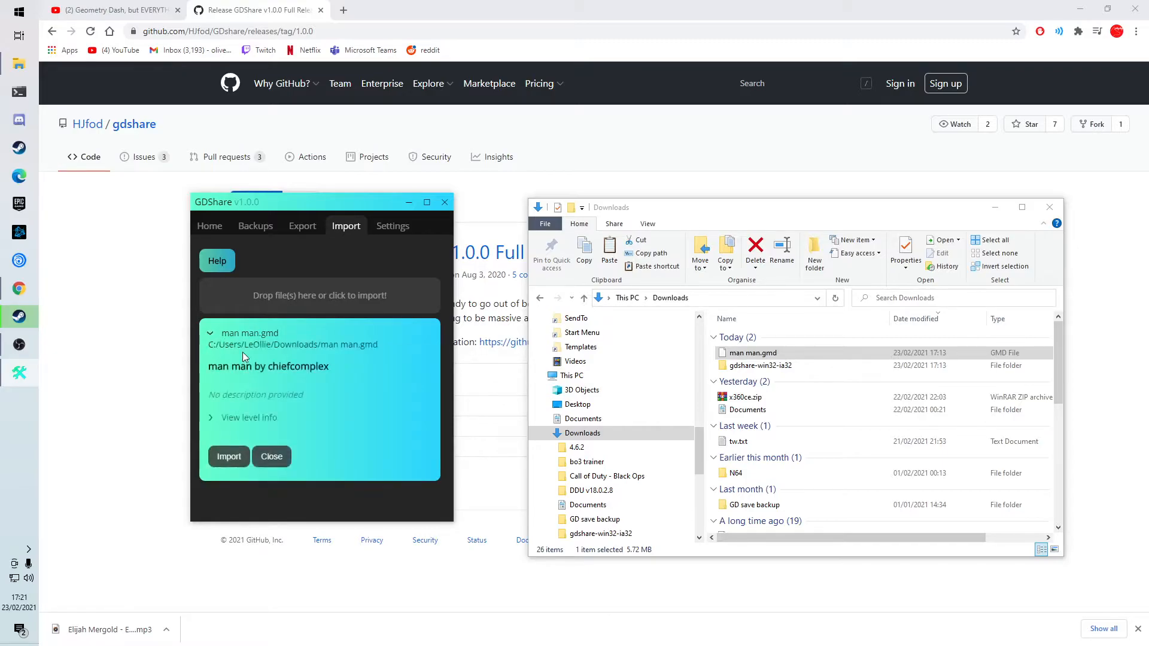
Import man man.gmd into the game, dismiss the success notice and close GDShare
click(227, 456)
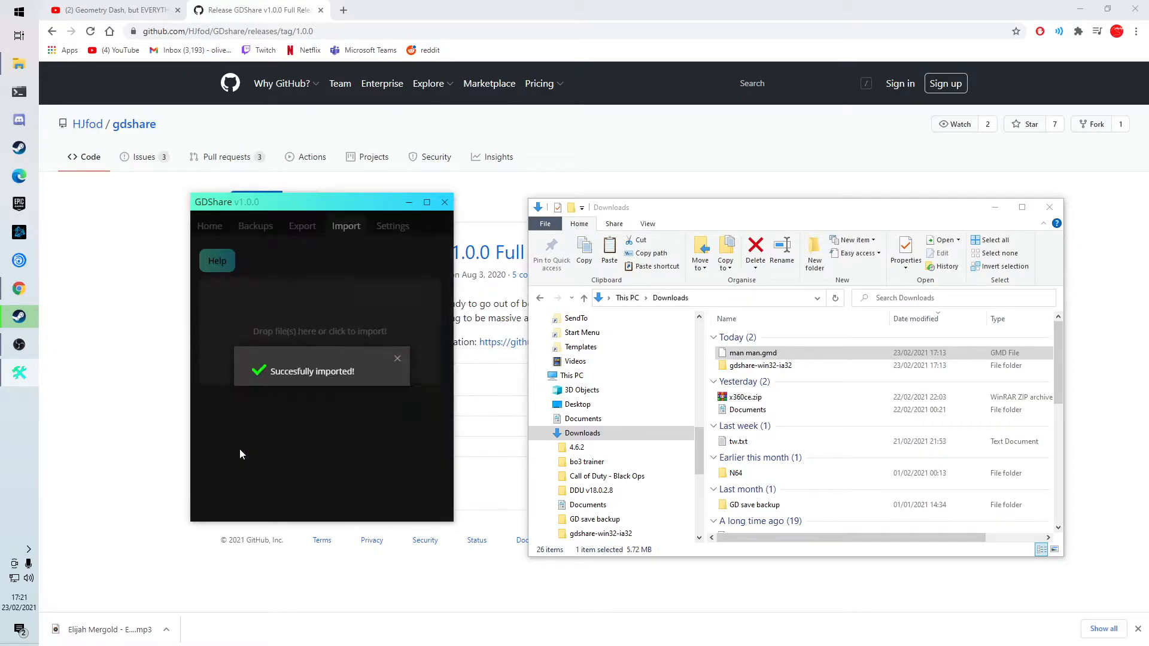
click(397, 358)
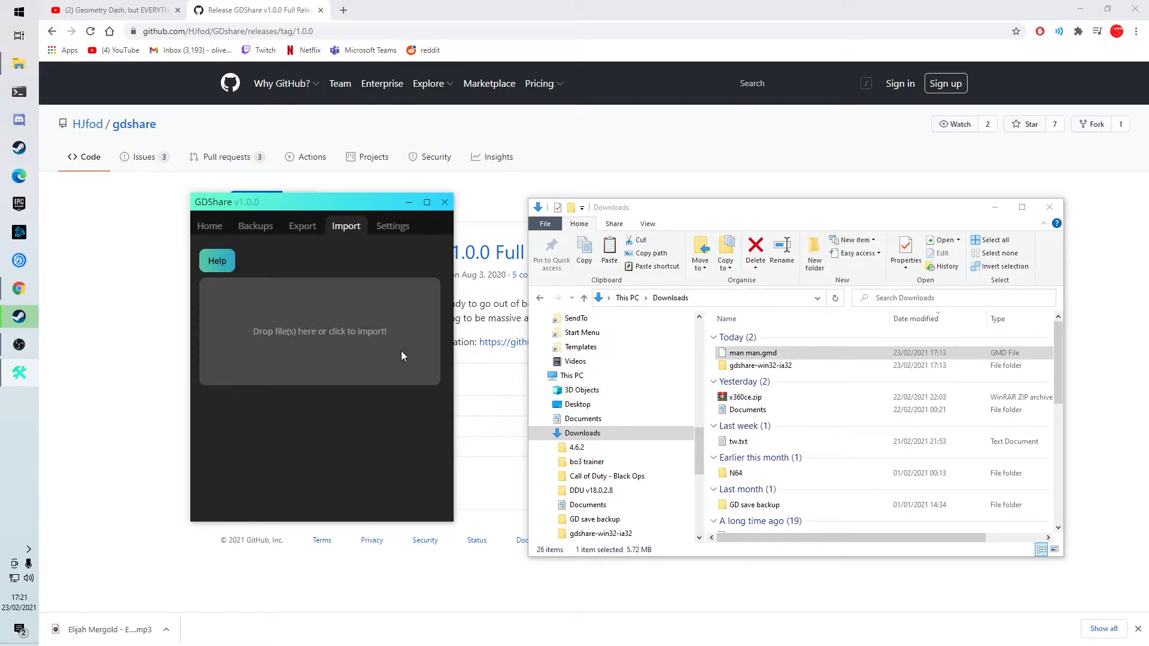
click(1050, 207)
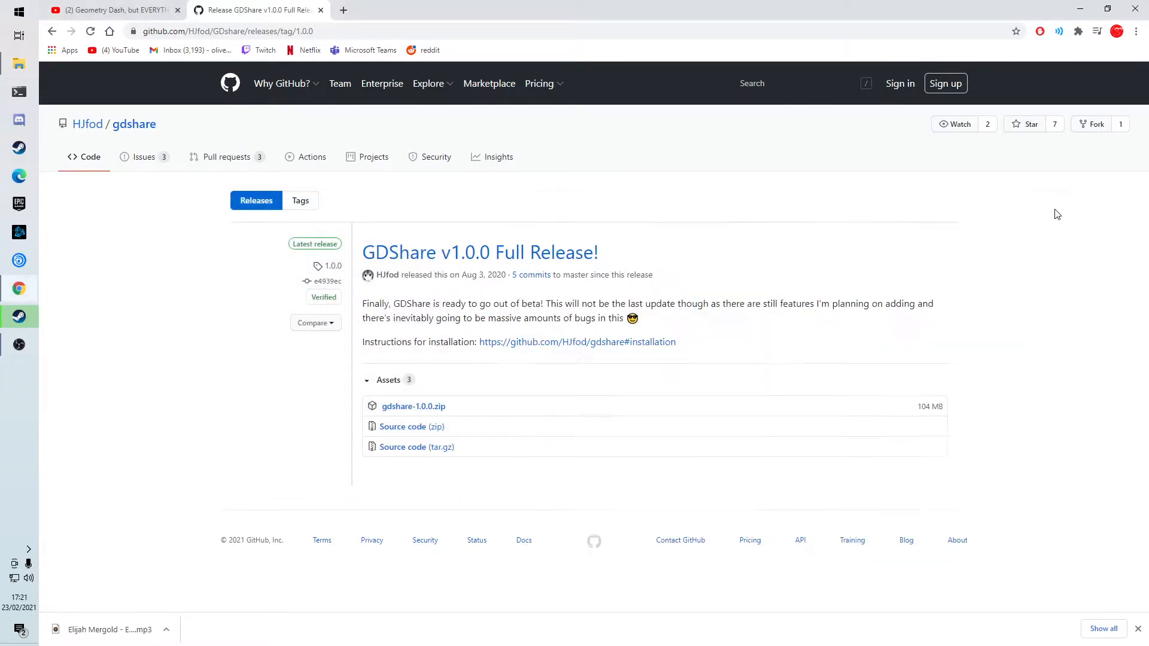
Launch Geometry Dash from the Steam library
click(19, 316)
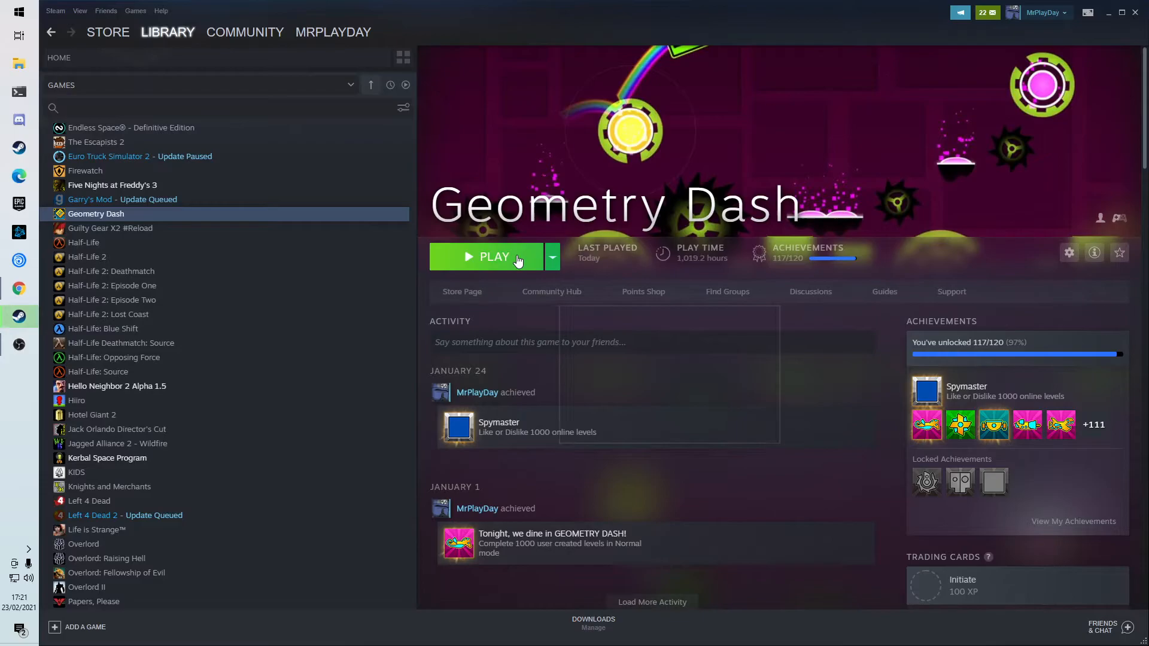
click(495, 257)
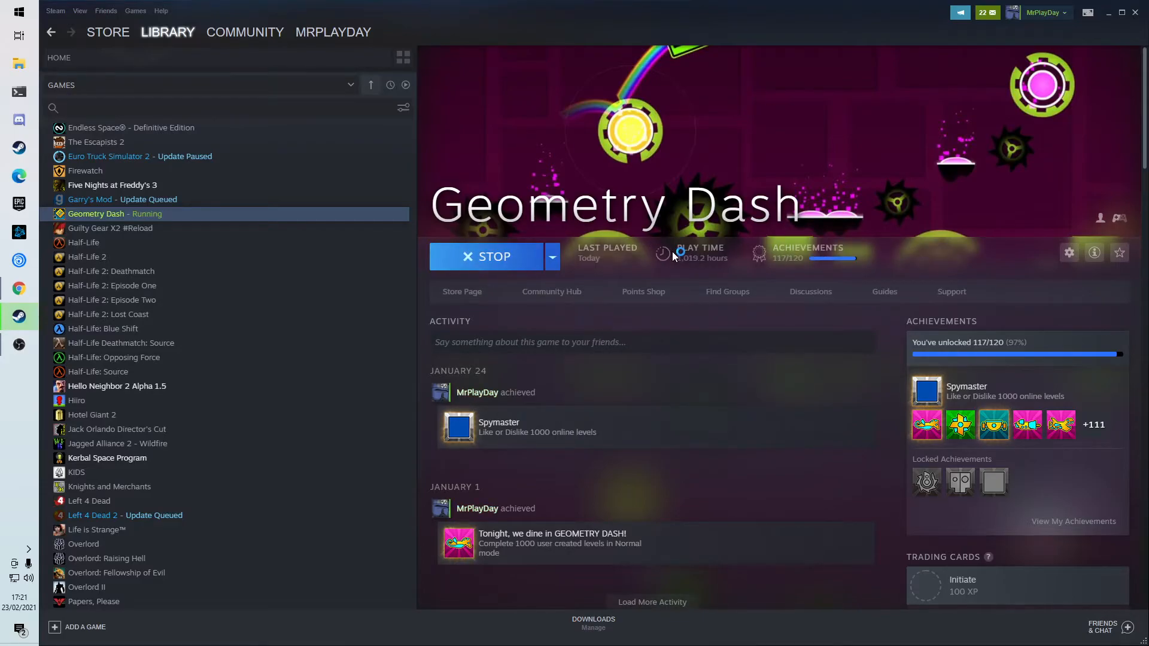
click(492, 256)
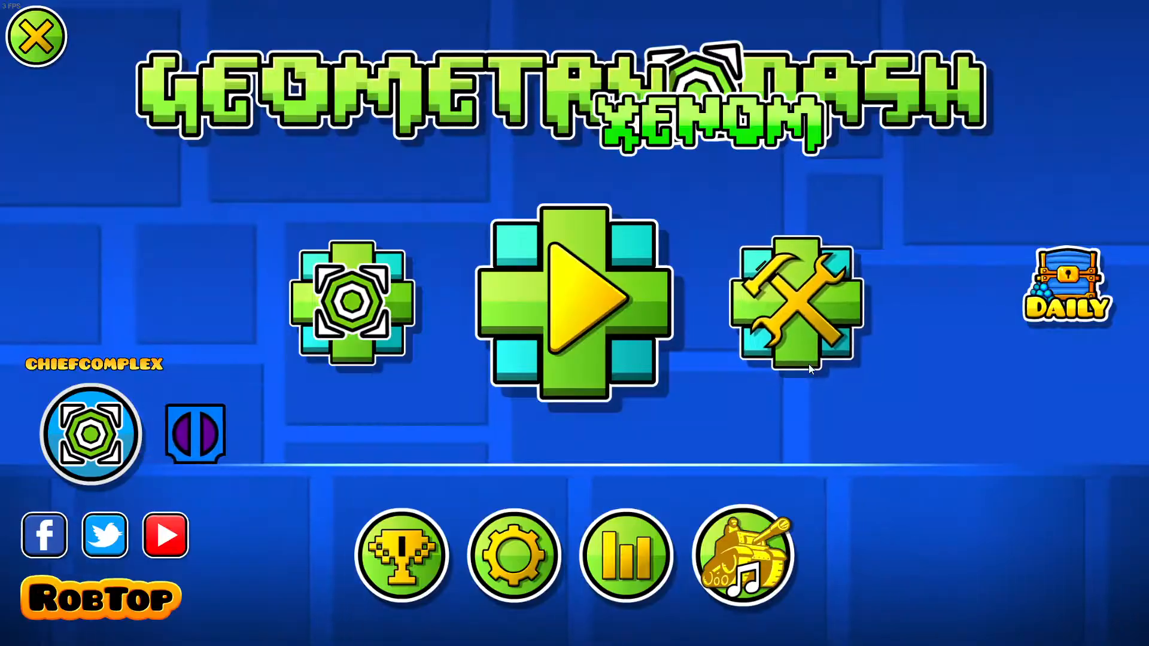
Delete the BLOBBERS level from My Levels
click(797, 304)
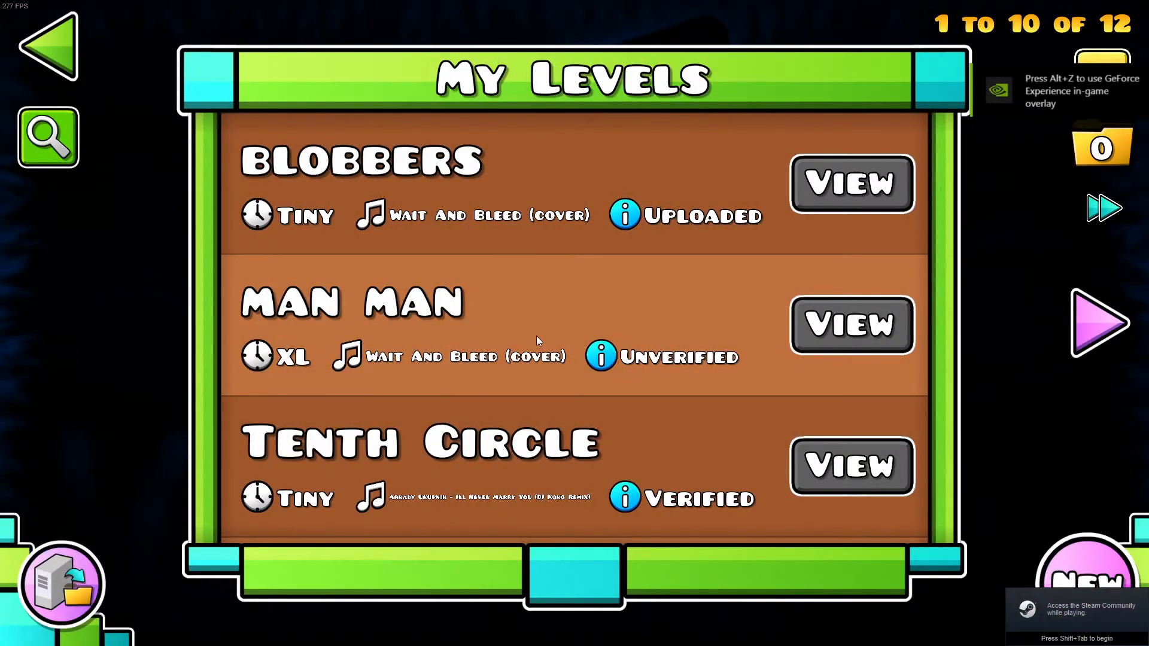
scroll(down, 3)
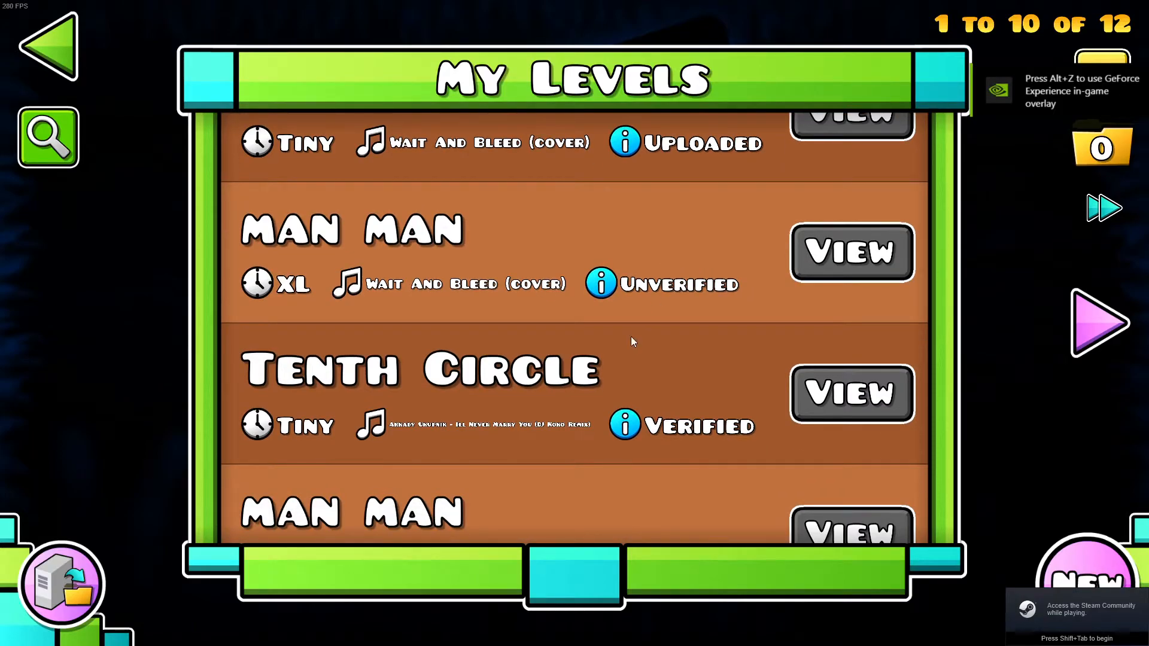
scroll(down, 3)
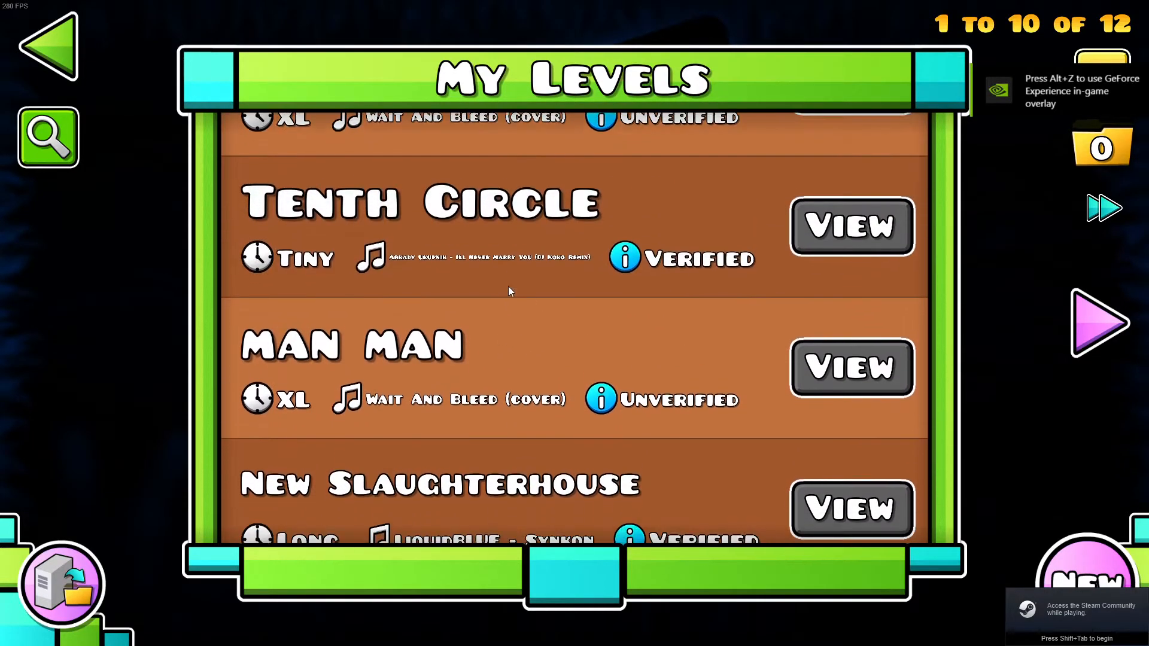
scroll(up, 3)
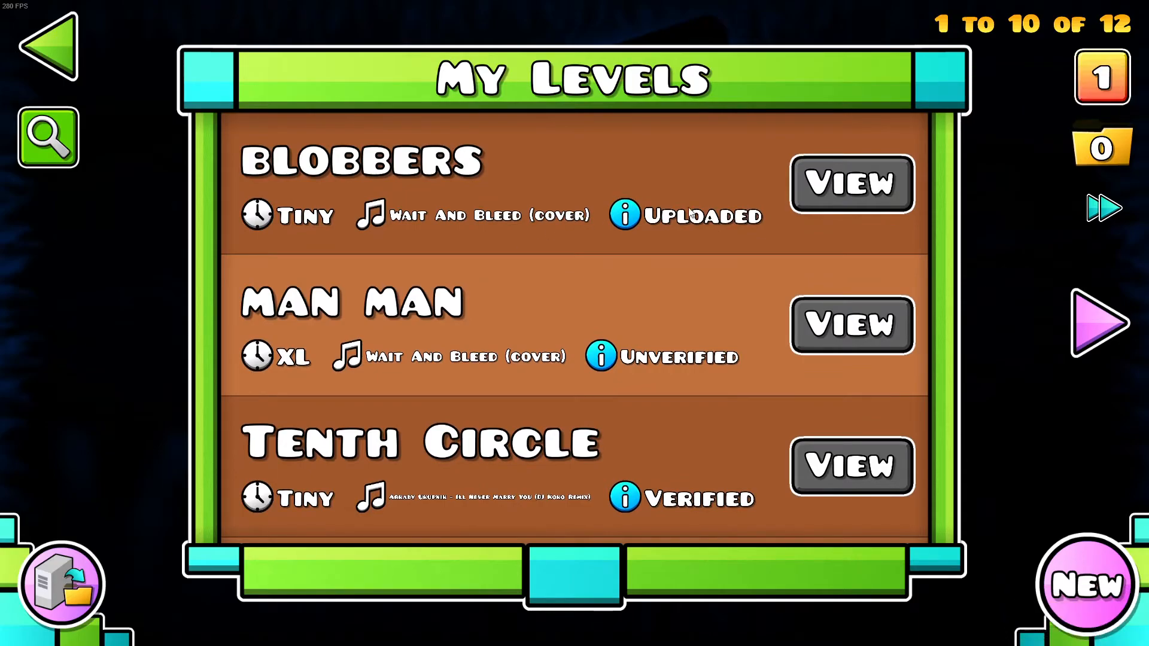
click(851, 183)
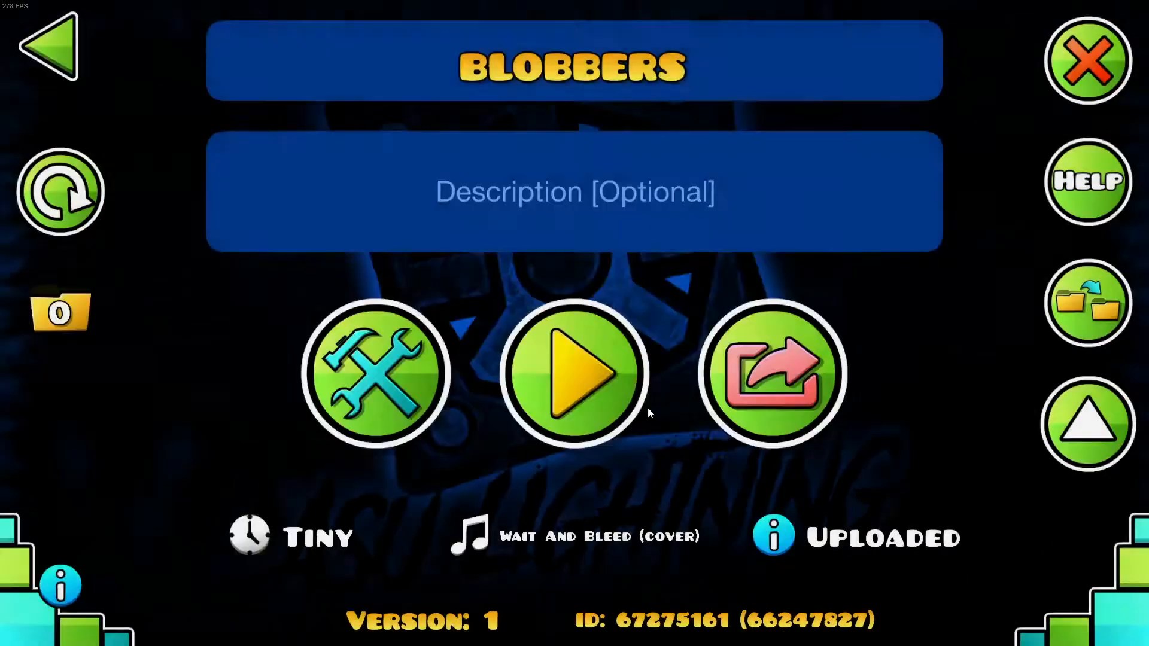
click(48, 53)
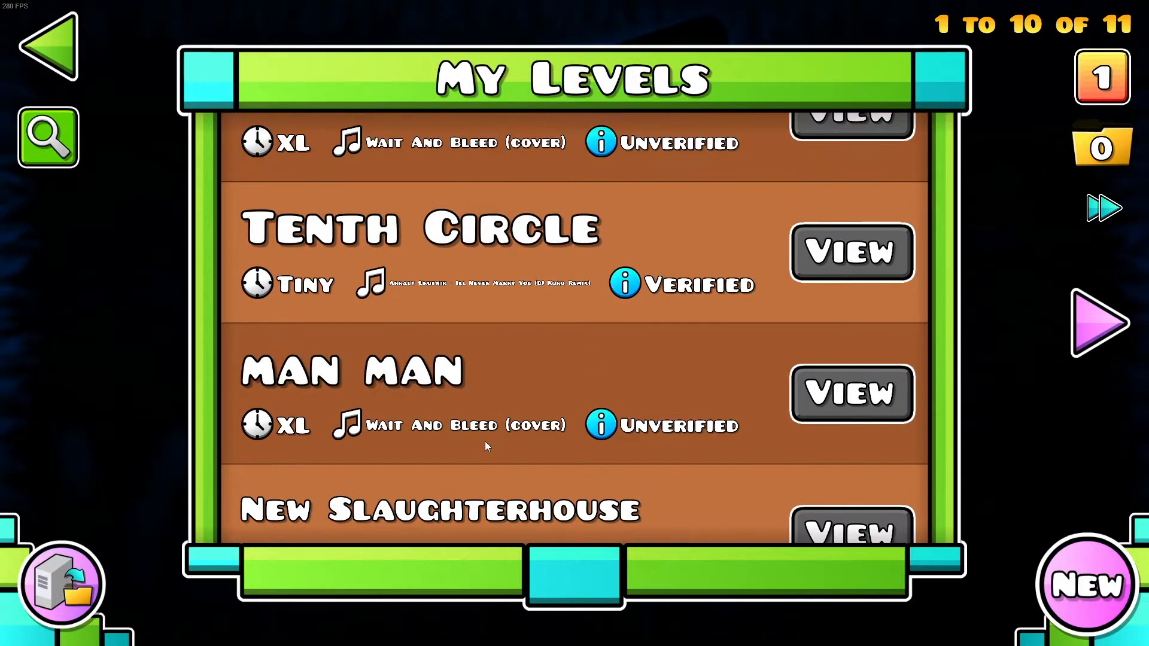
Delete the duplicate top MAN MAN copy, leaving ten levels
scroll(up, 3)
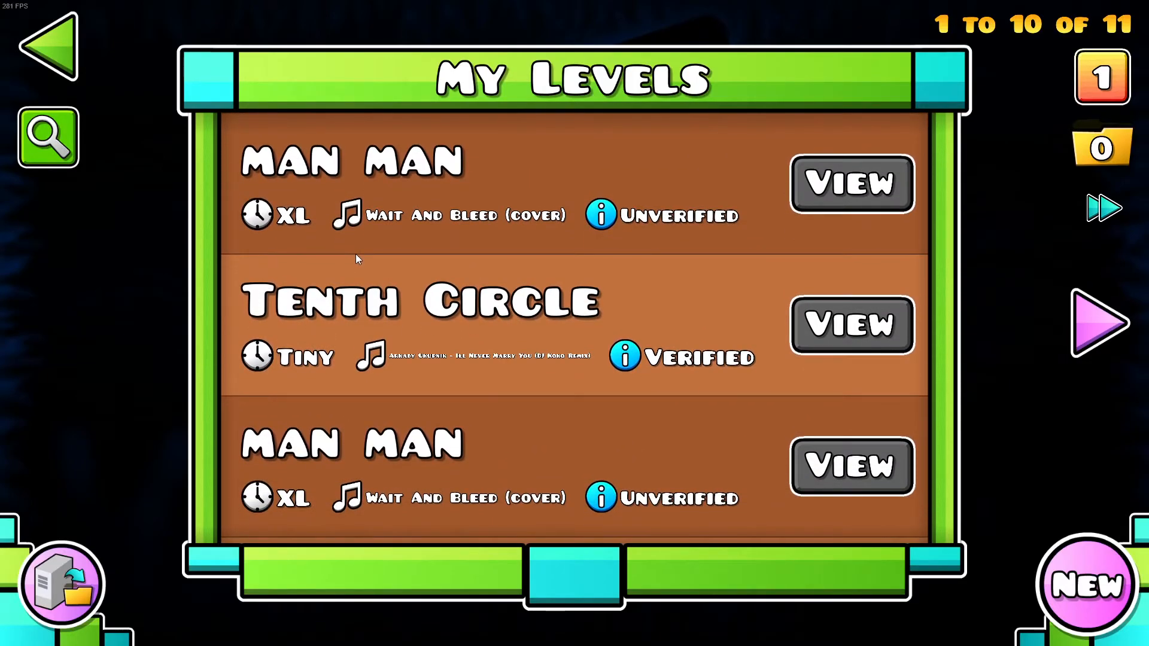
mouse_move(366, 455)
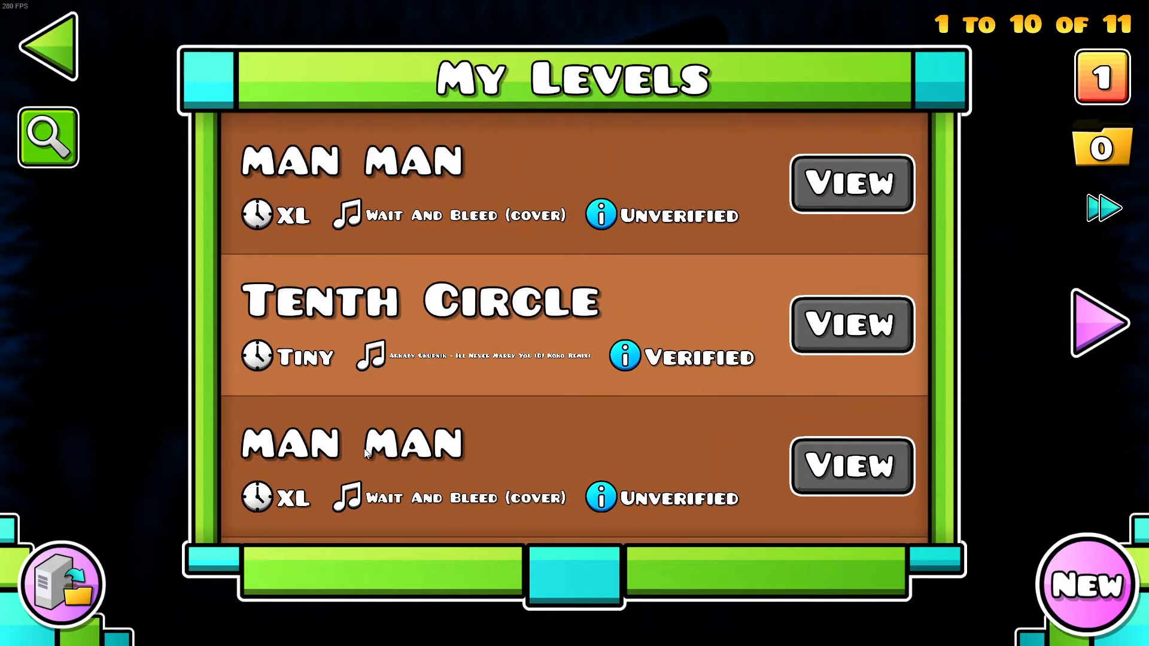
click(851, 183)
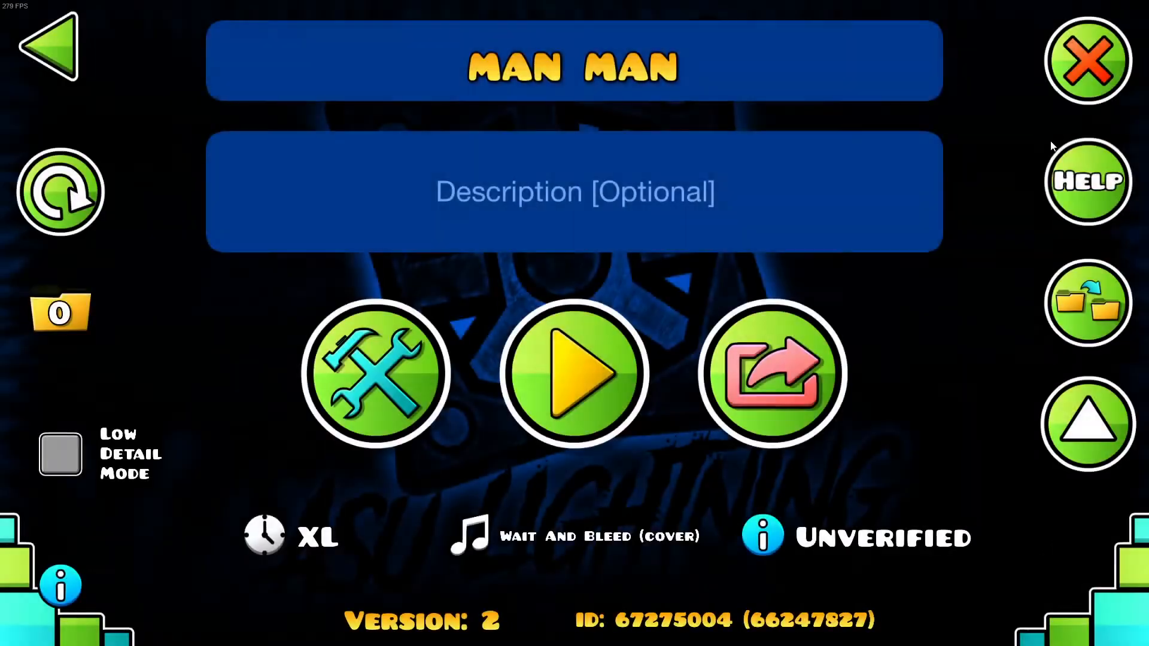
mouse_move(388, 309)
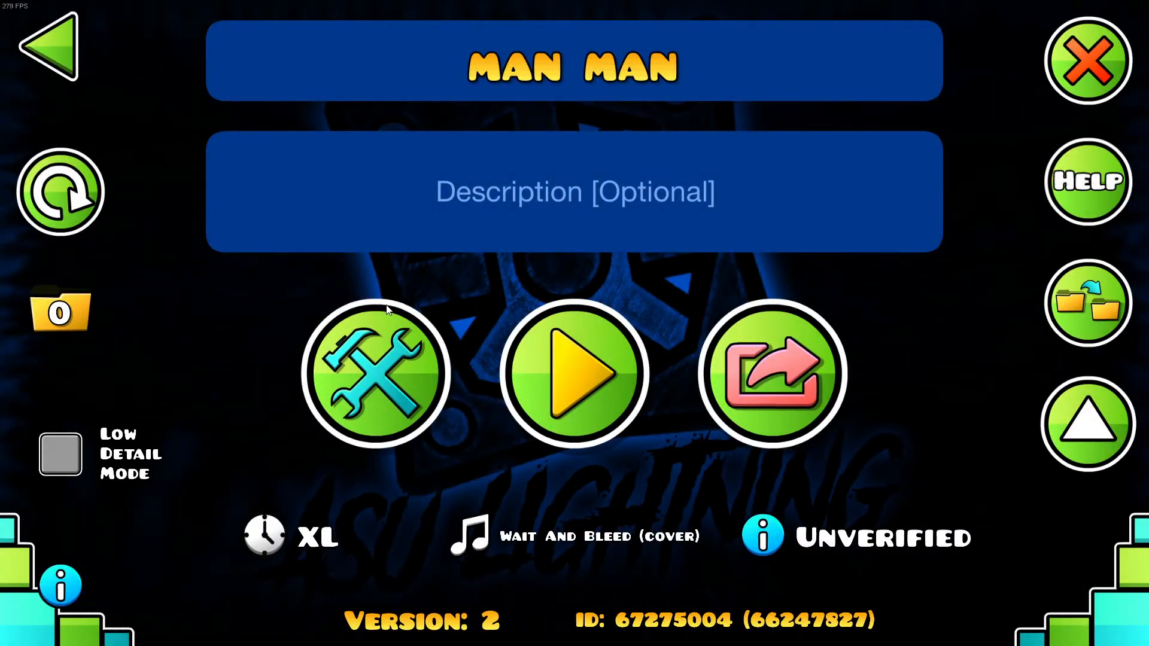
mouse_move(462, 292)
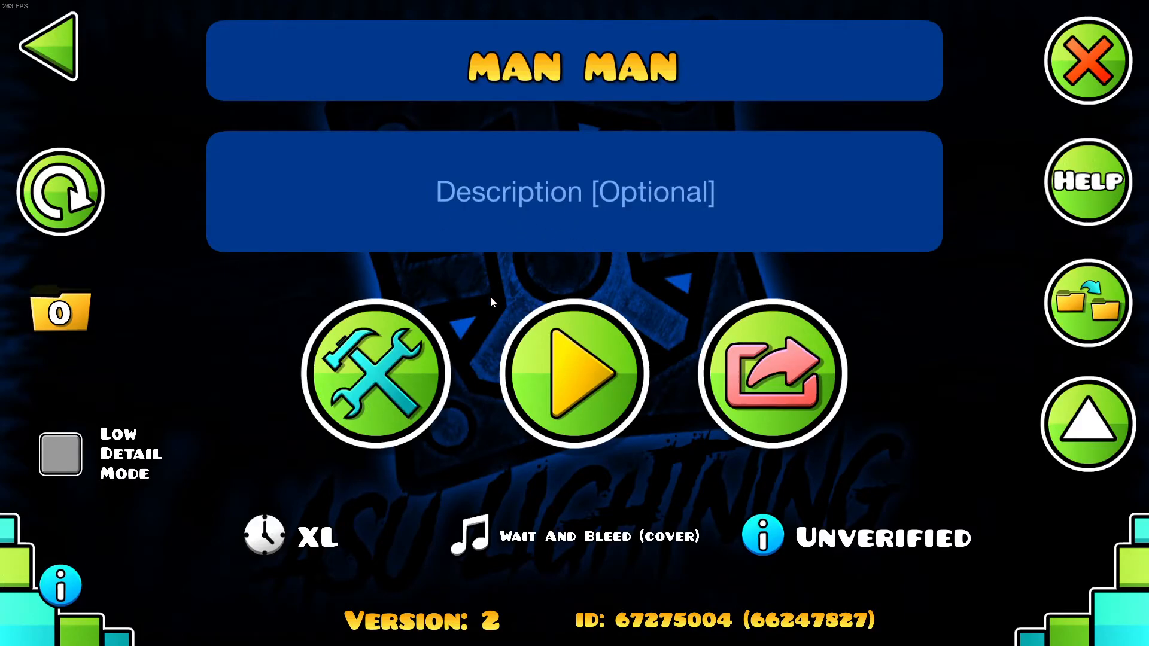
mouse_move(575, 316)
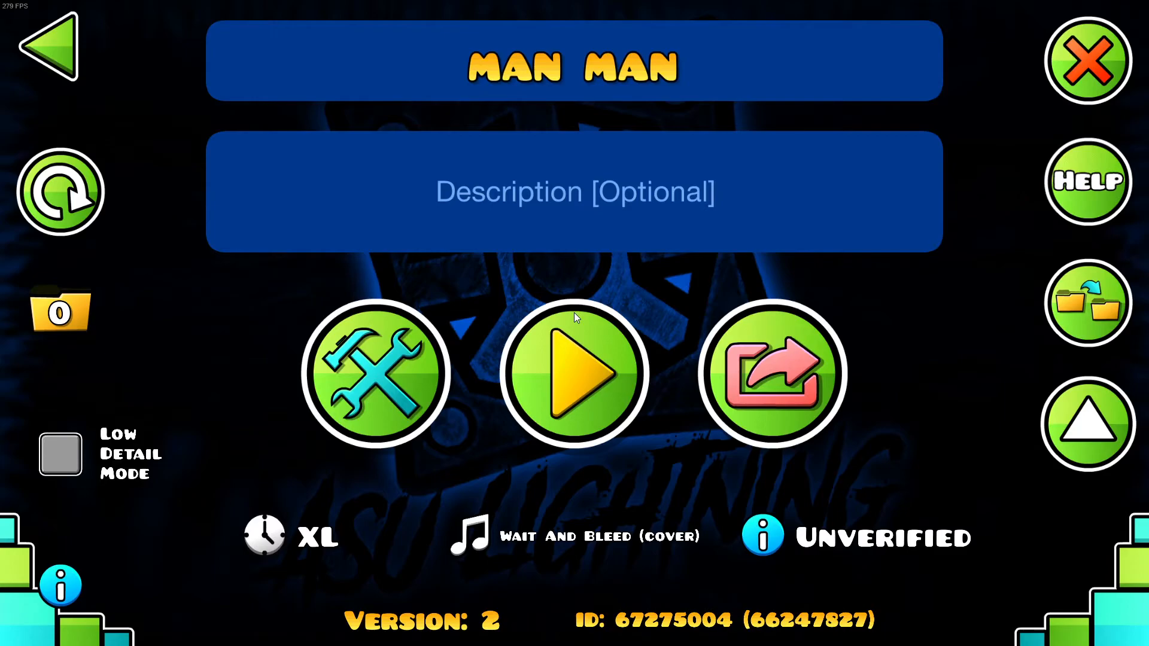
mouse_move(143, 85)
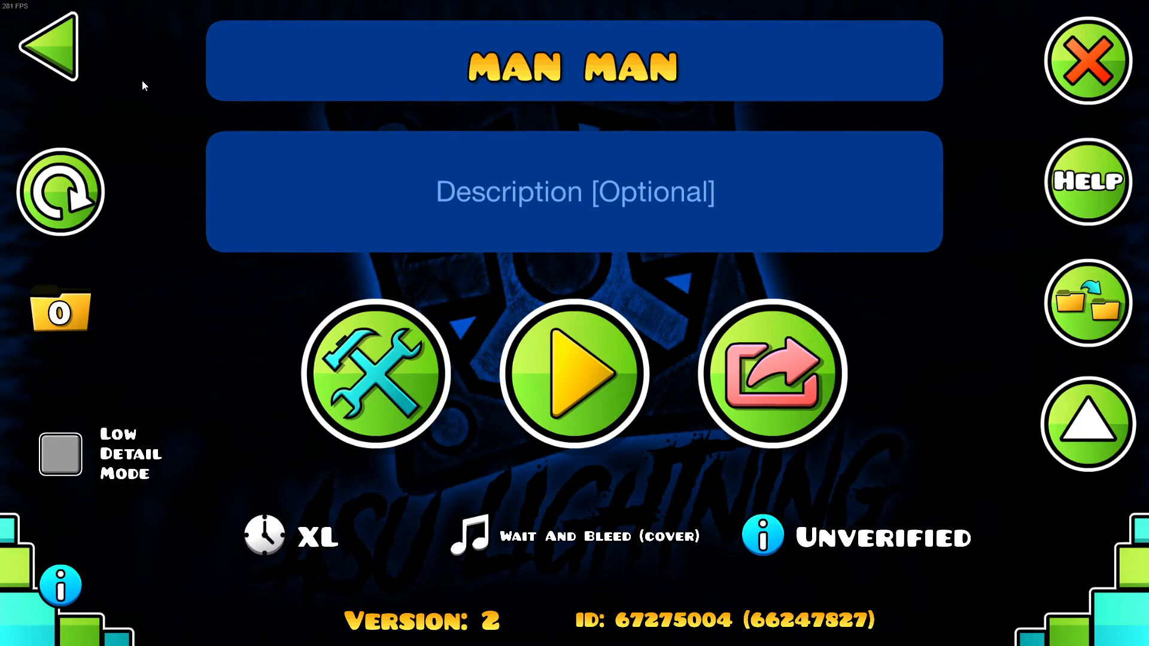
click(46, 46)
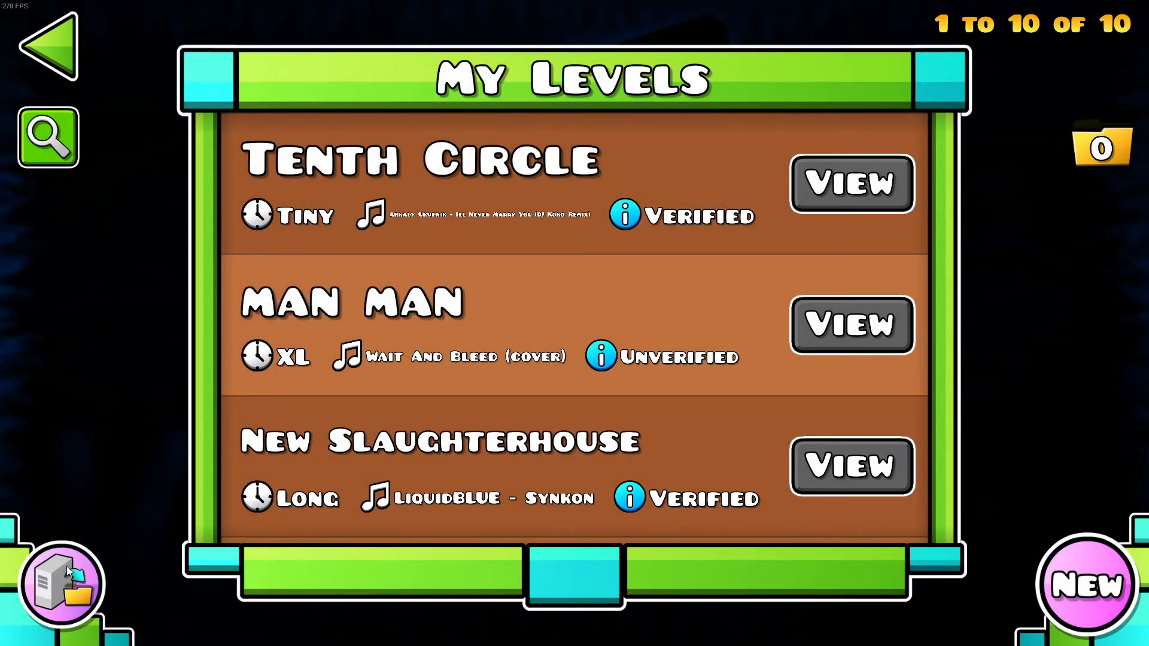
Review My Online Levels, then return to My Levels showing the unverified 'man man' entry
click(61, 584)
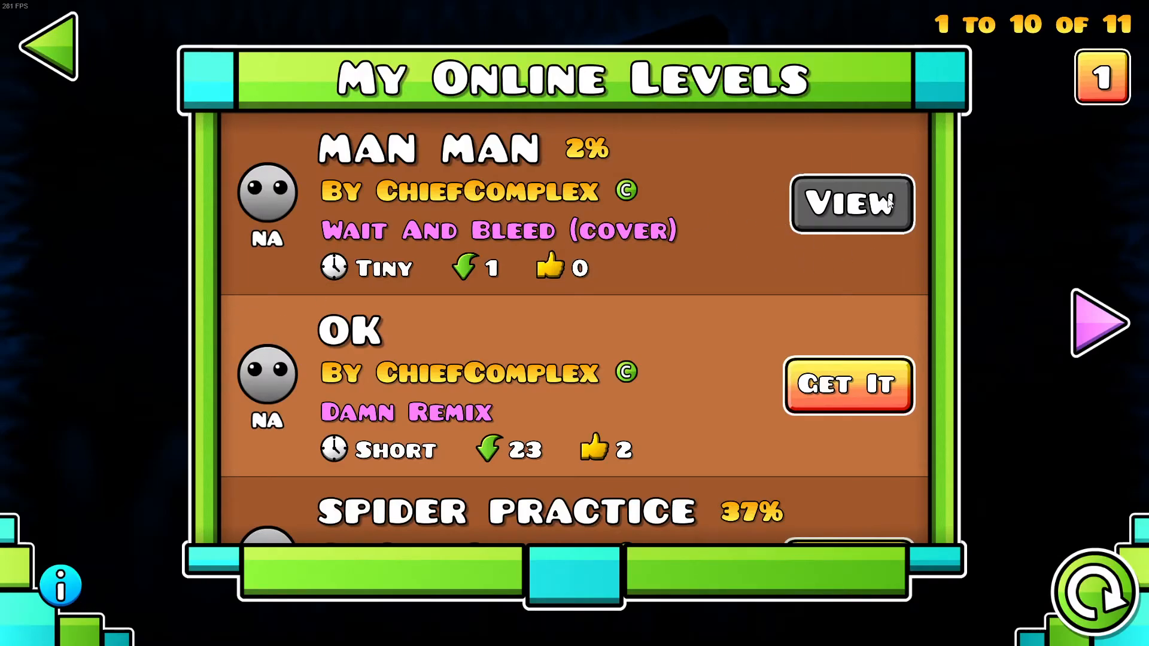
mouse_move(77, 28)
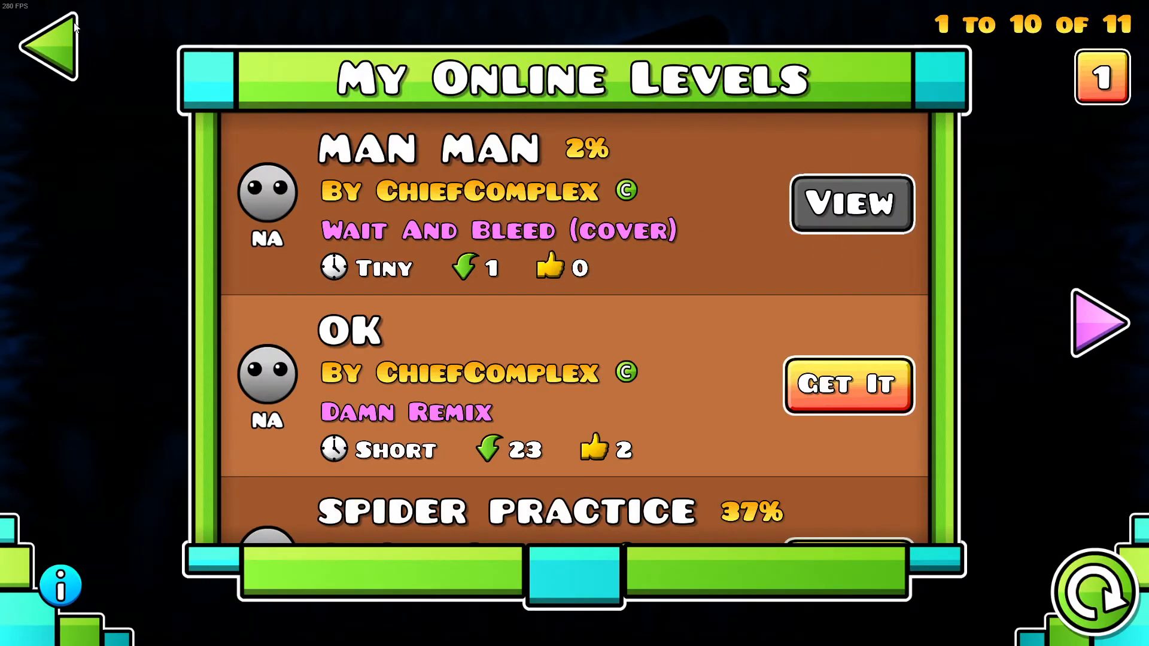
click(48, 55)
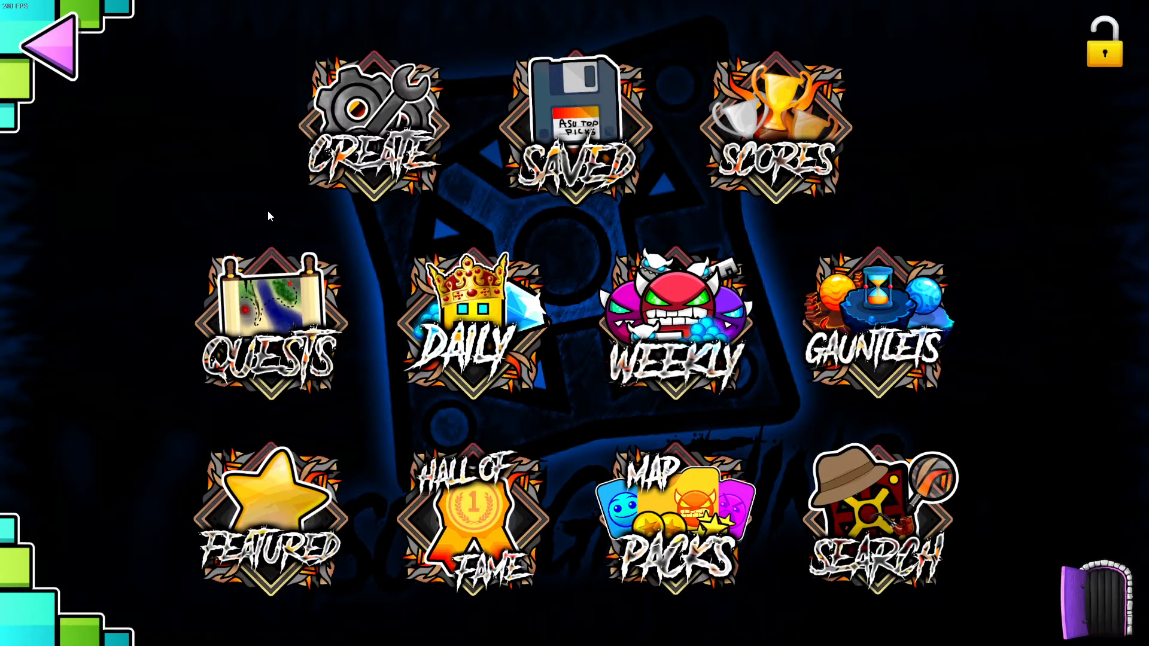
mouse_move(312, 111)
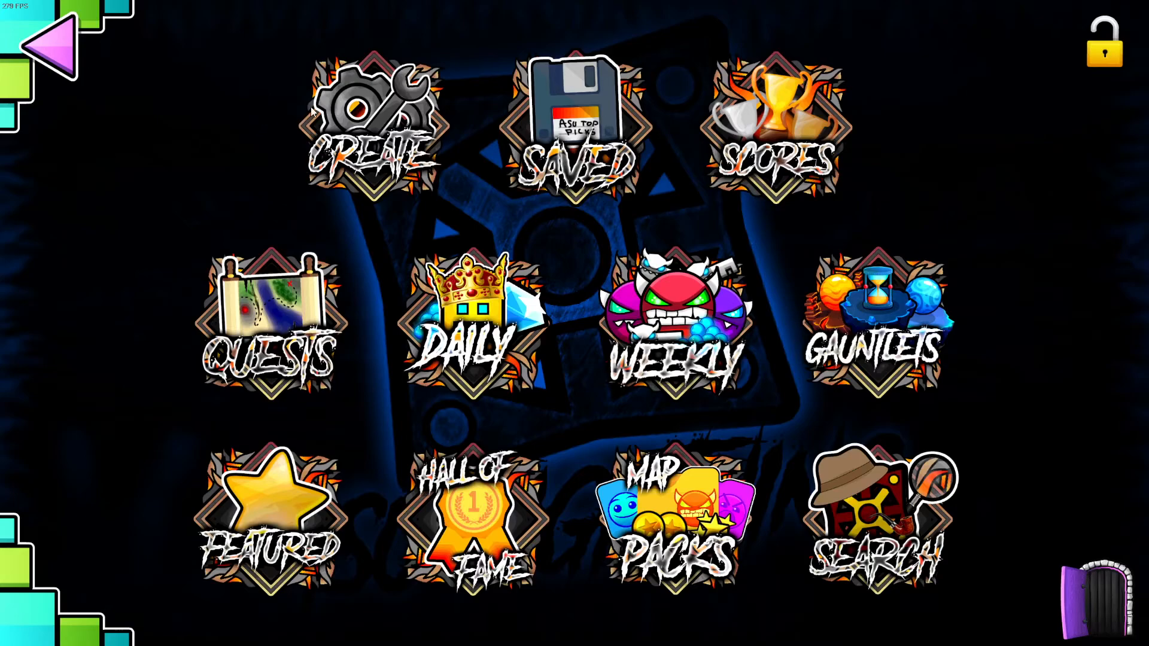
click(369, 128)
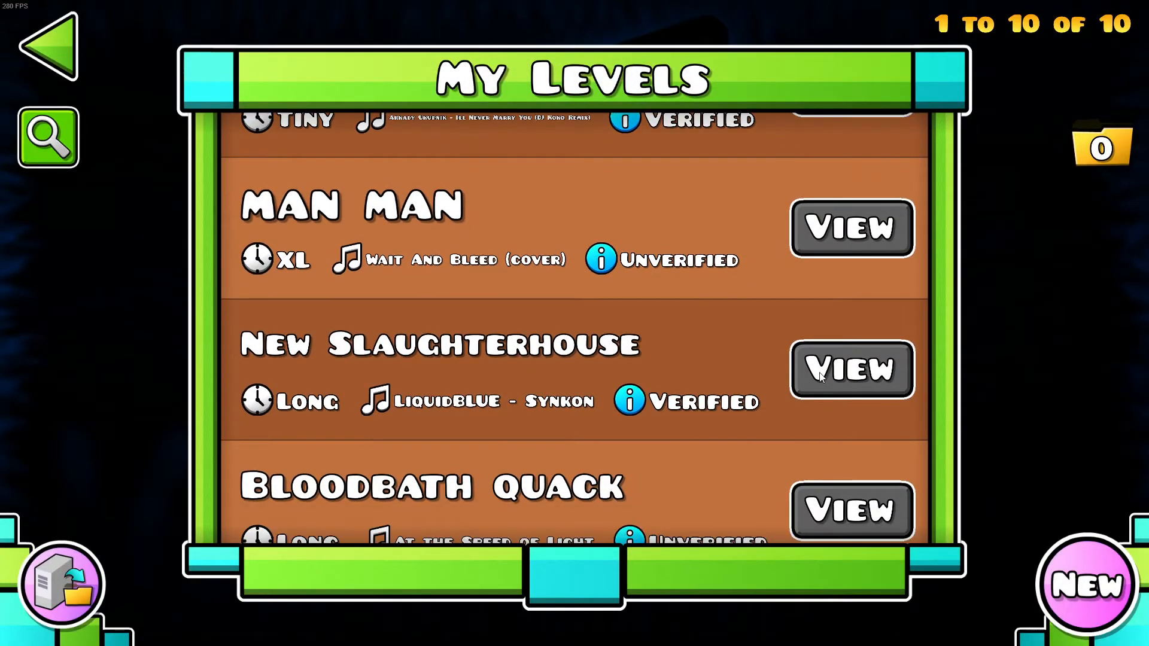
mouse_move(811, 363)
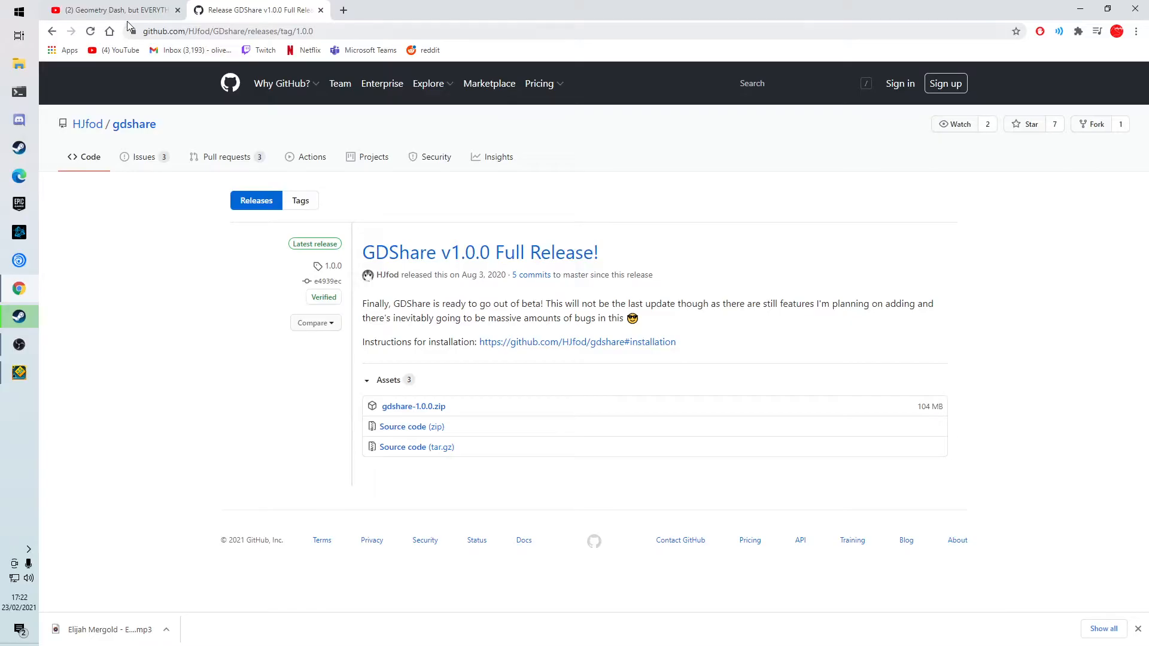
Open the song 'Eradication' from the level video's pinned comment in a new tab
click(110, 10)
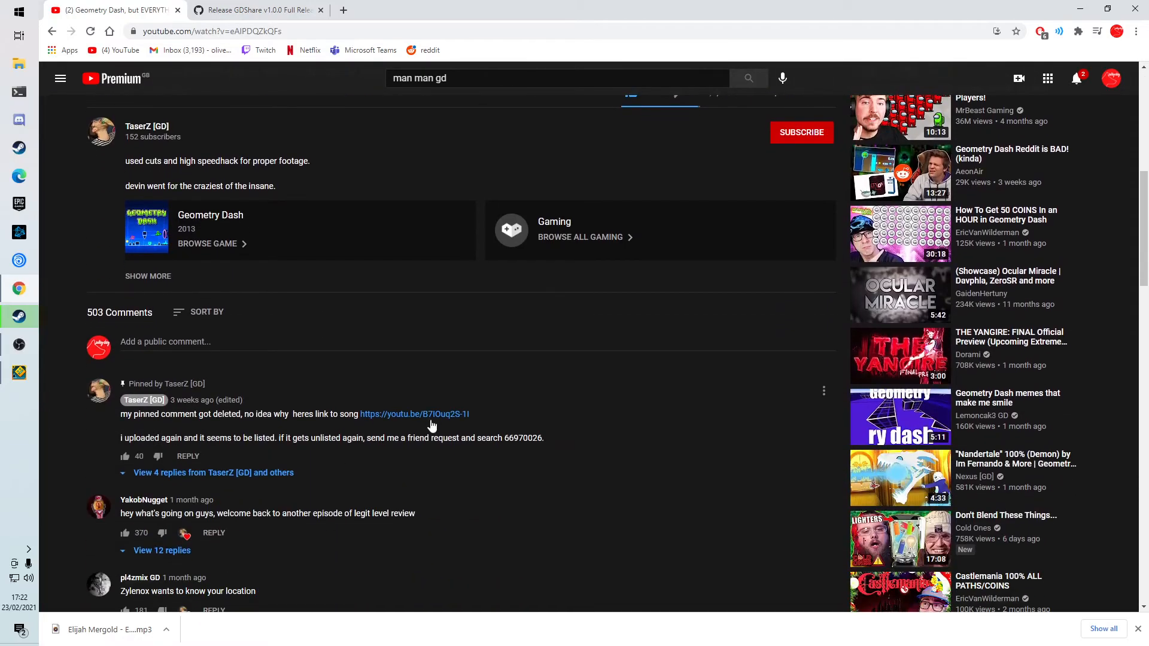
click(415, 414)
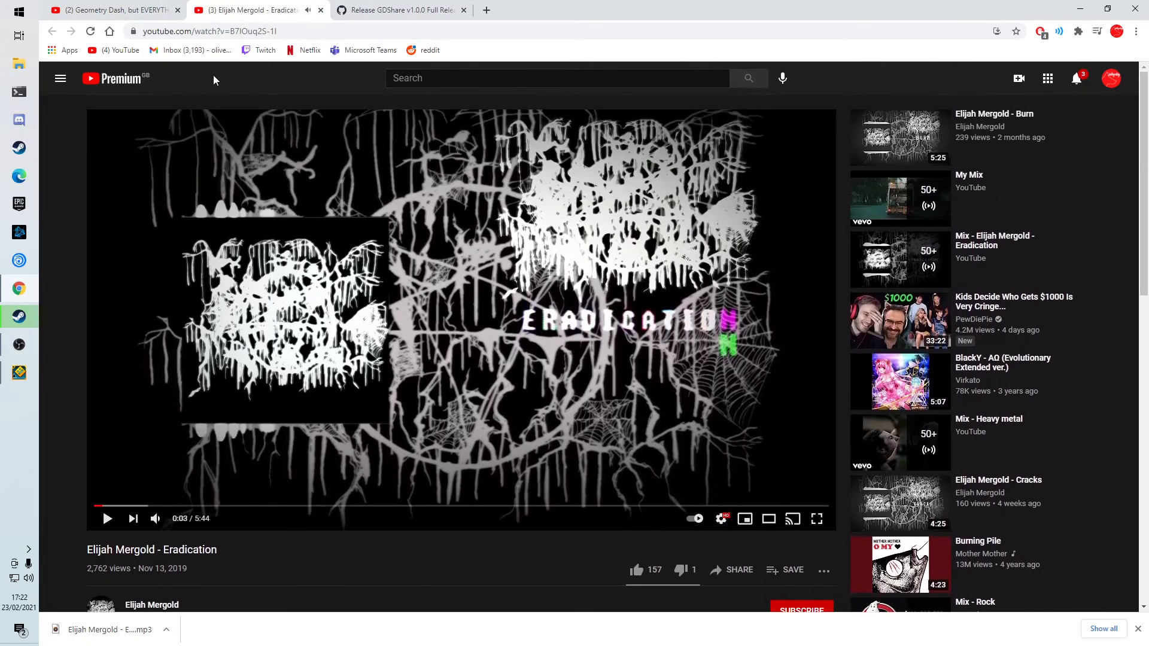
mouse_move(629, 28)
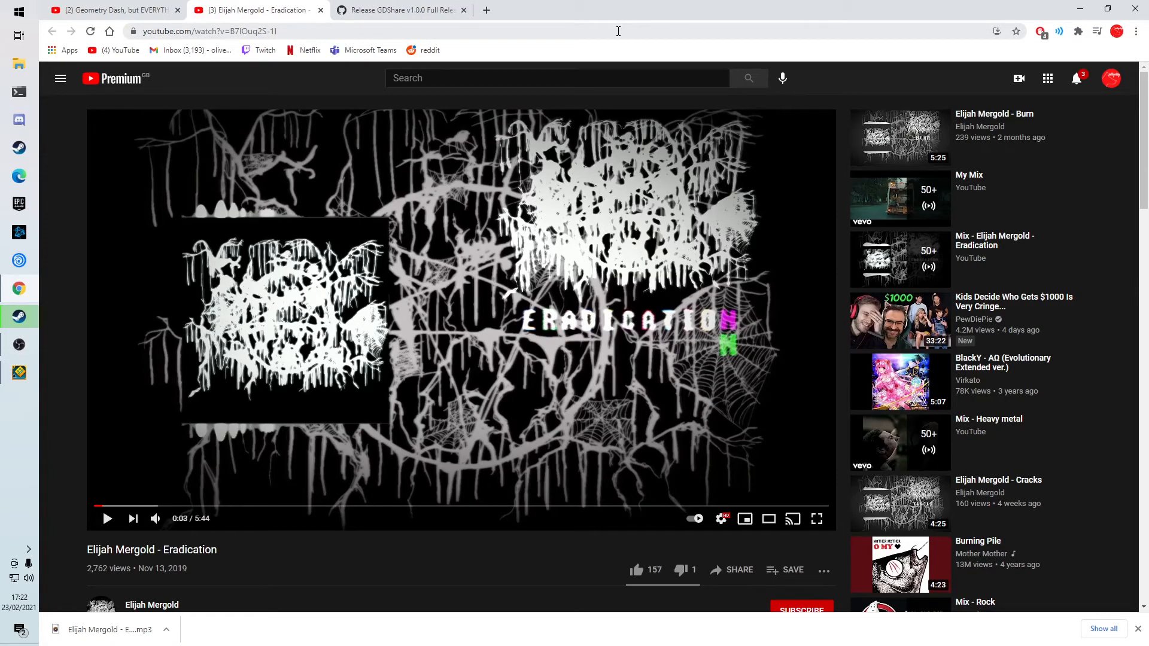
mouse_move(534, 43)
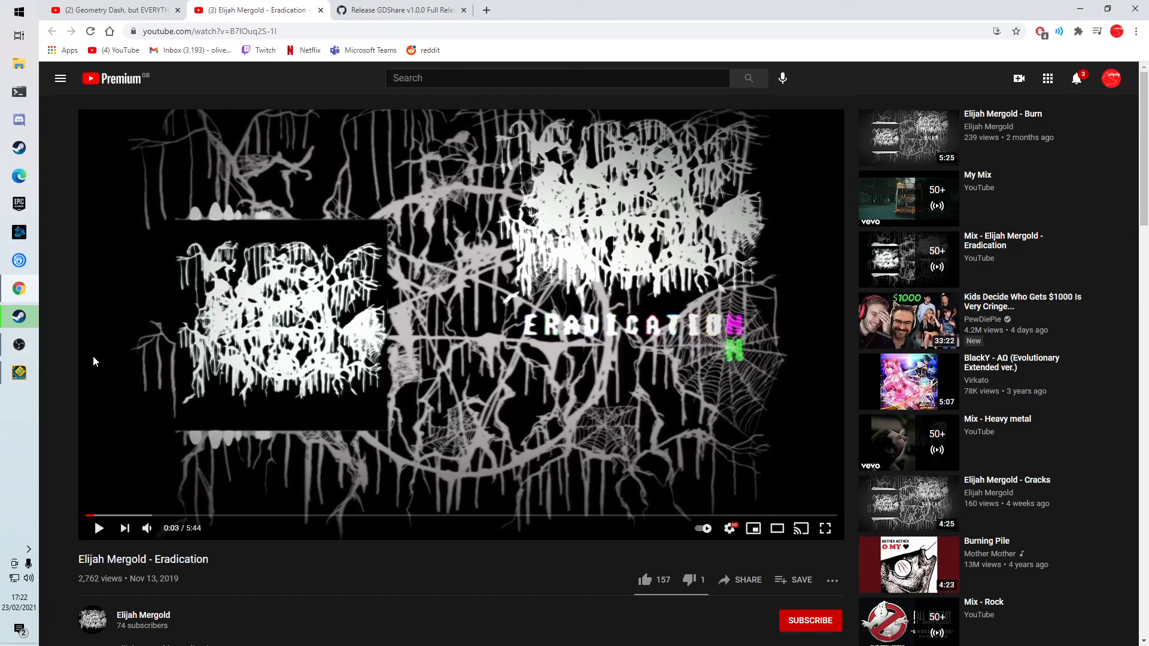
mouse_move(75, 333)
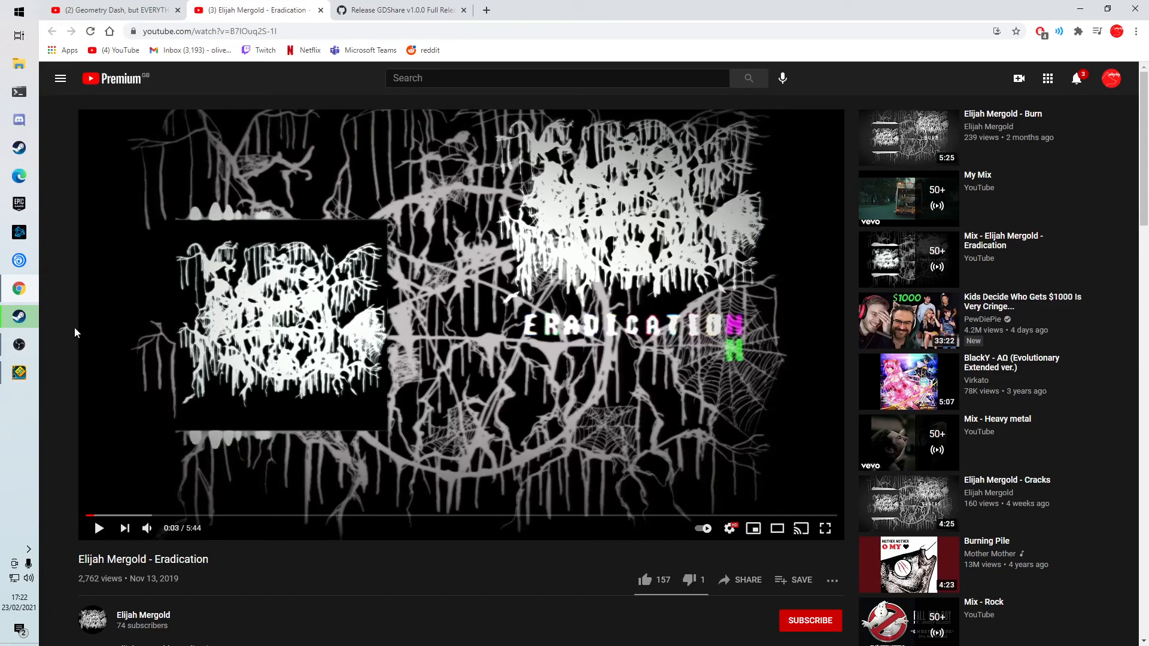